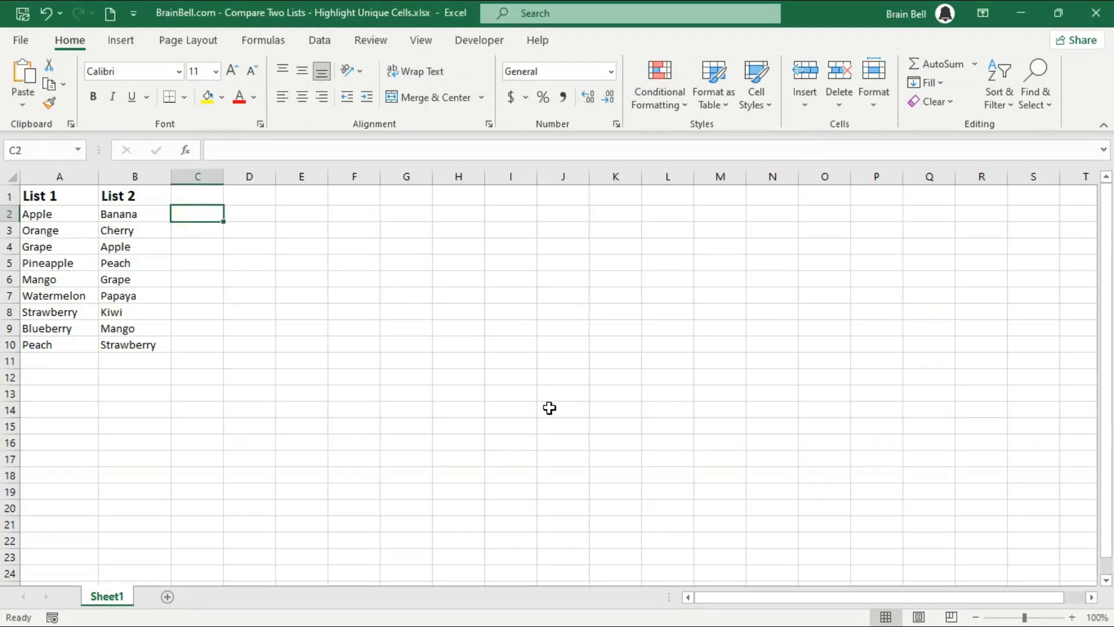
- Enter =COUNTIF(B2:B10,A2) in C2 to count Apple in List 2
text(=COUN)
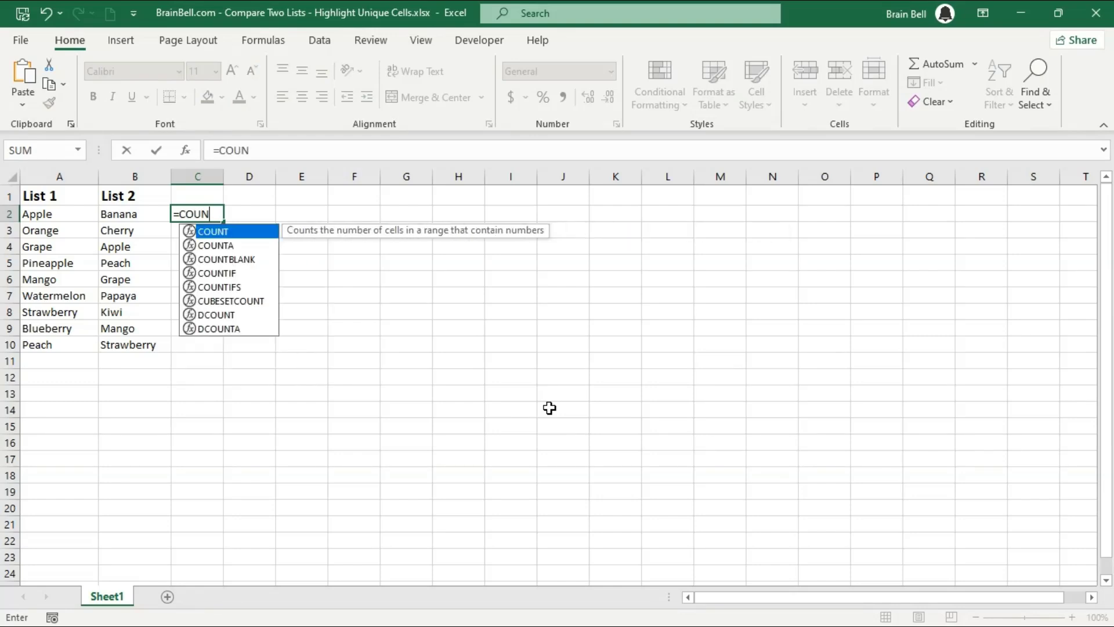
text(TIF()
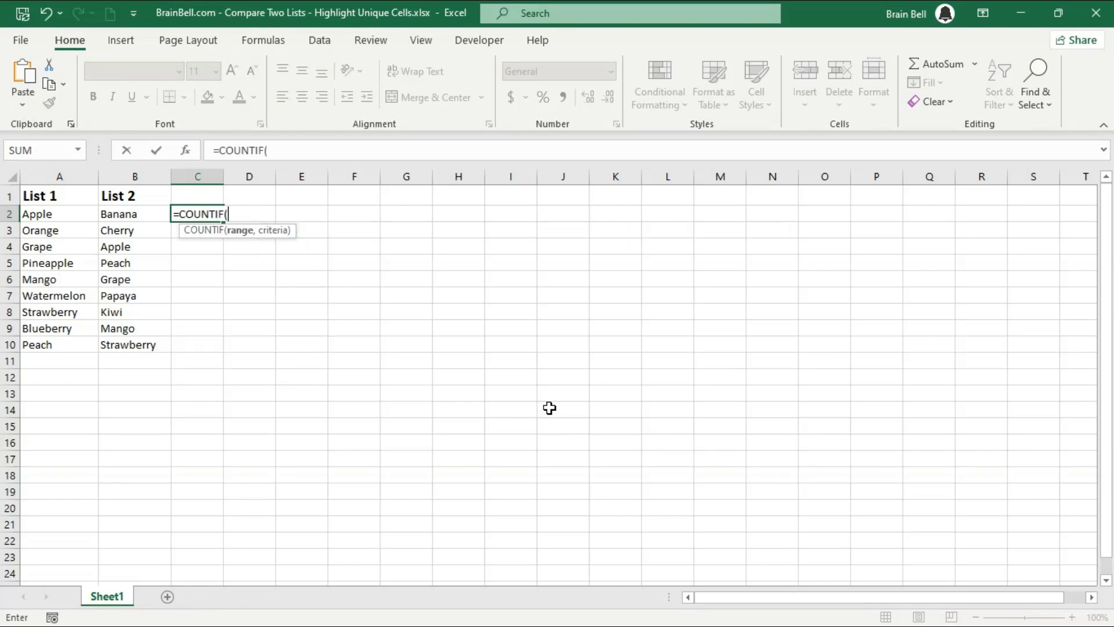
click(60, 213)
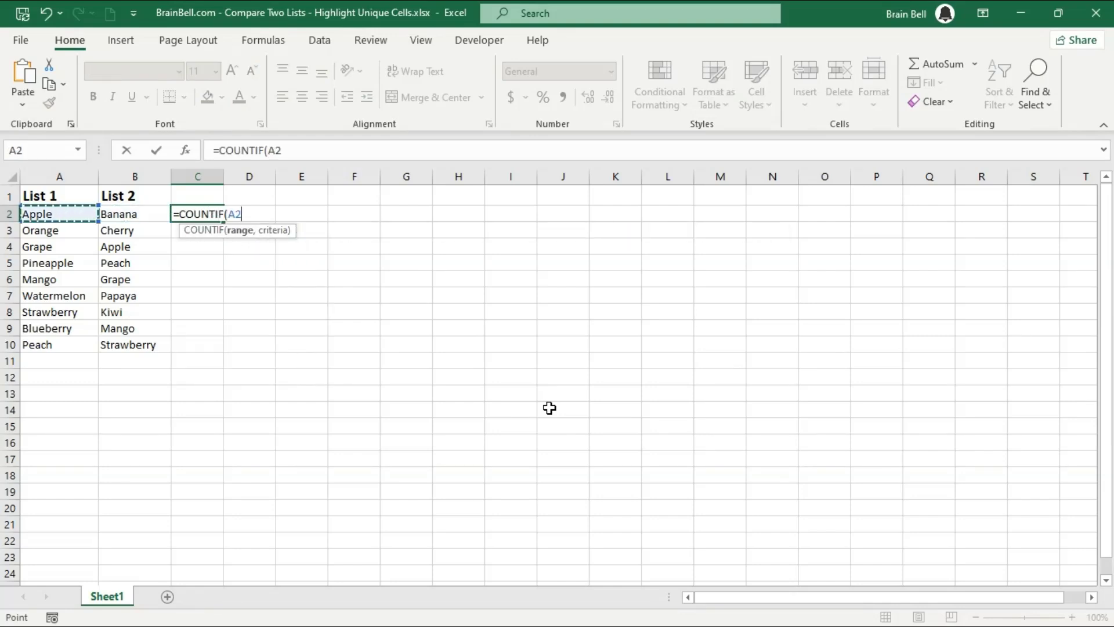
drag(134, 214, 134, 296)
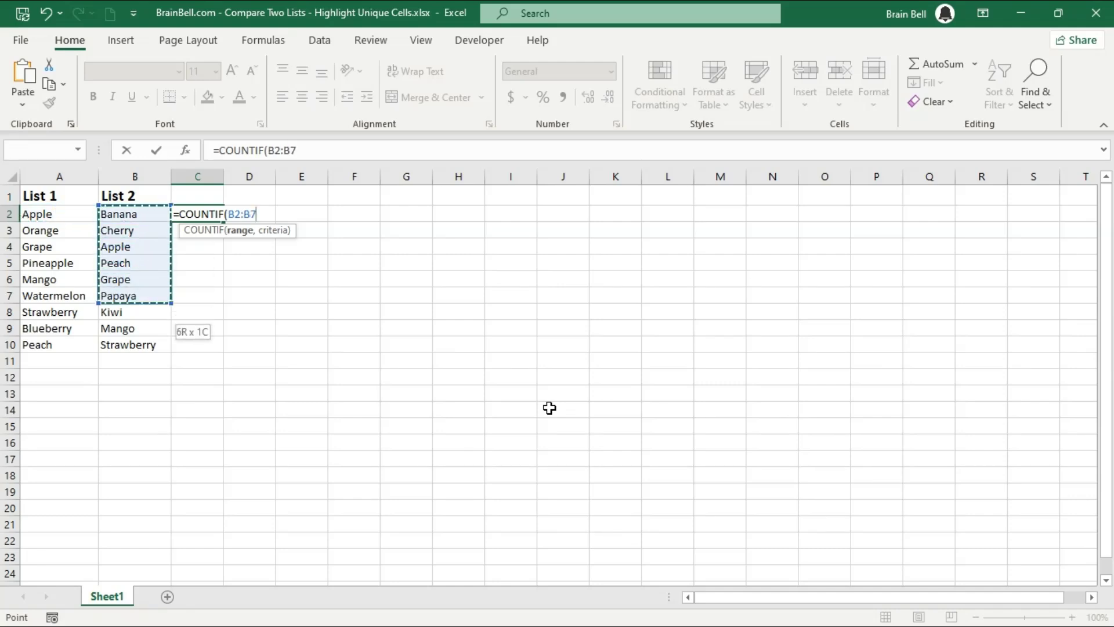
drag(134, 296, 134, 345)
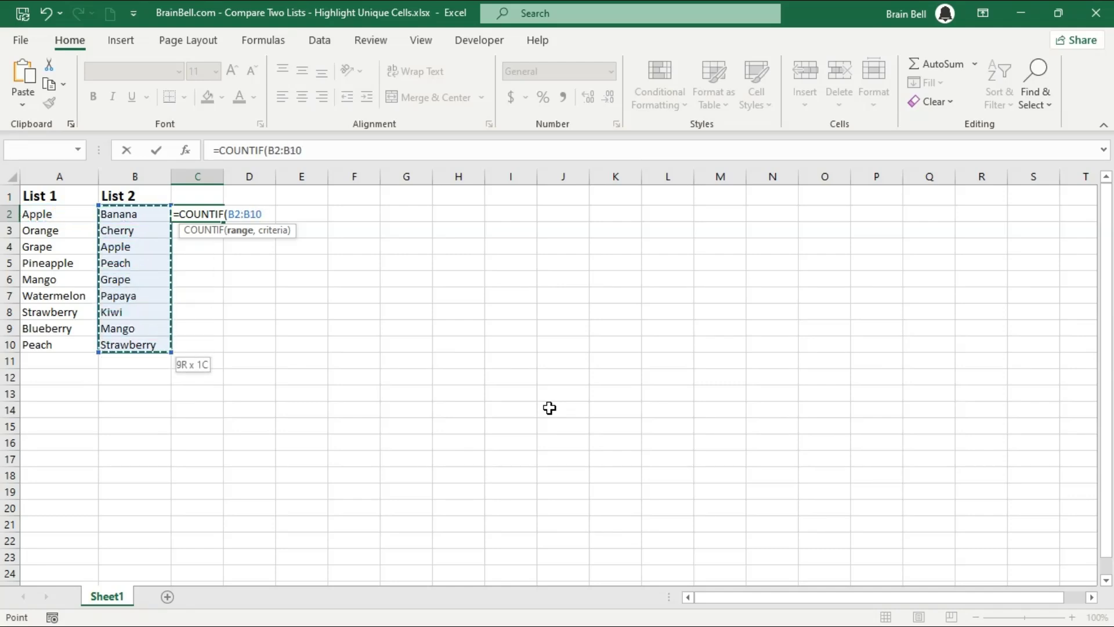
text(,)
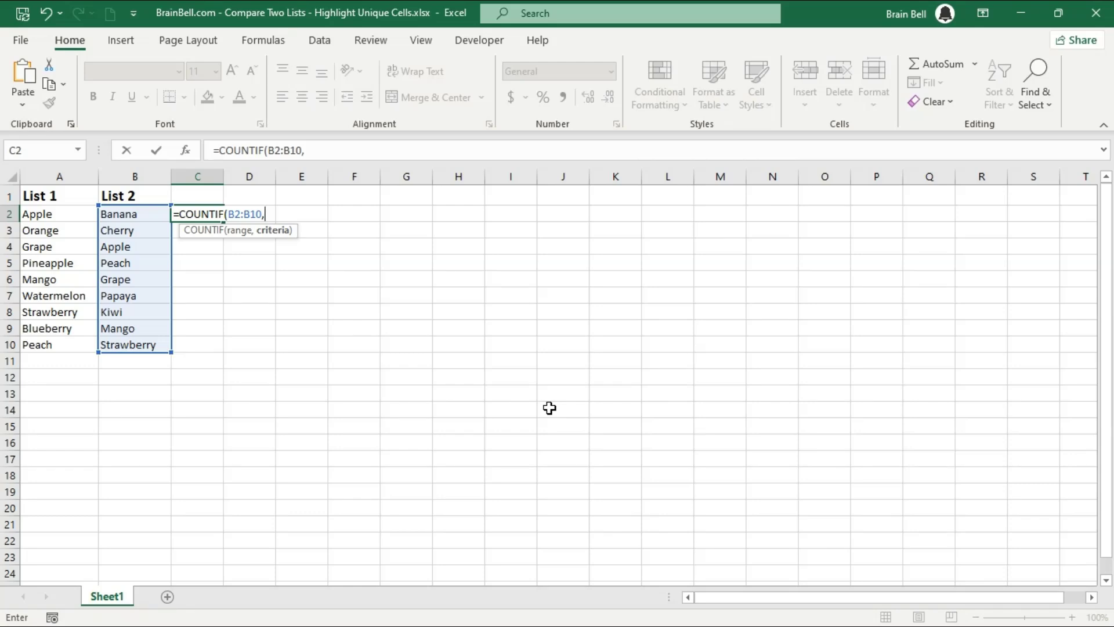
click(59, 214)
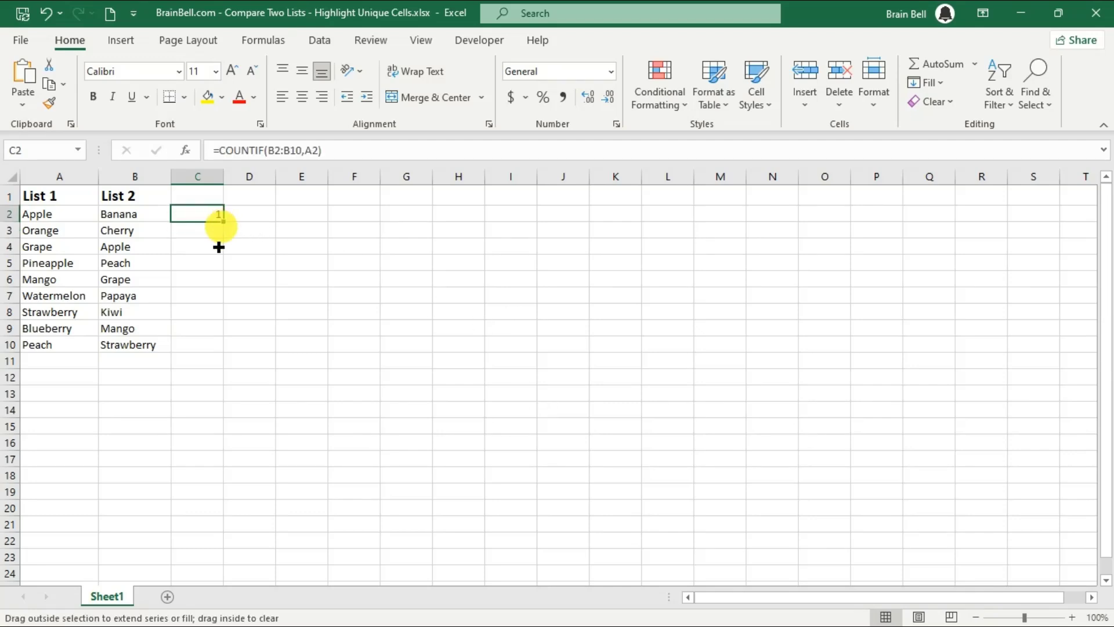
- Fill the C2 COUNTIF formula down to C10 and inspect a copied formula
drag(219, 214, 219, 345)
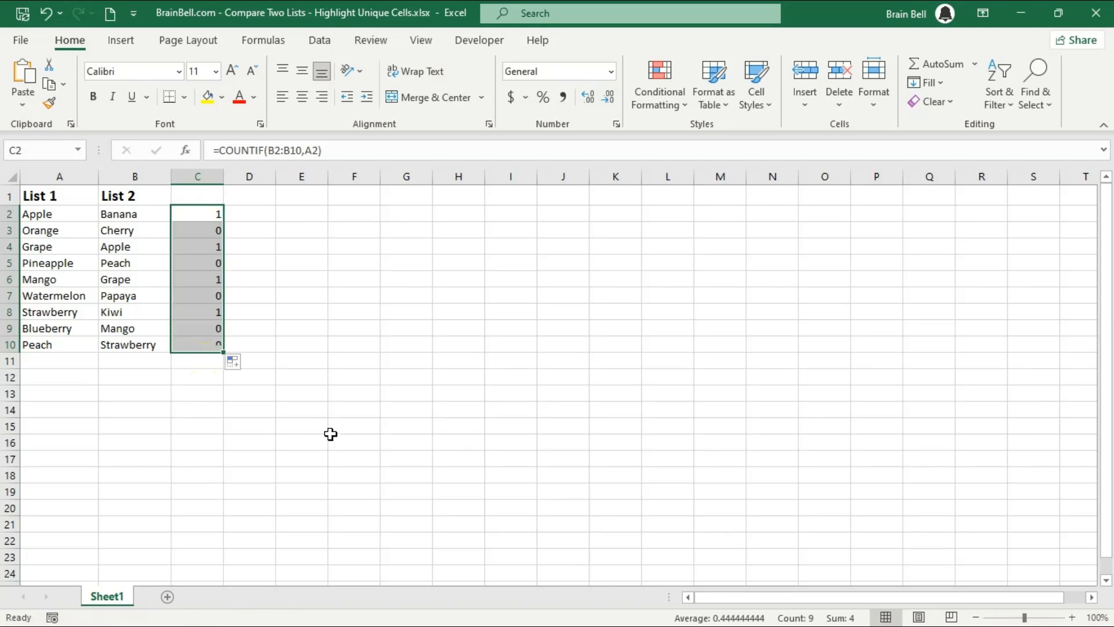
click(198, 230)
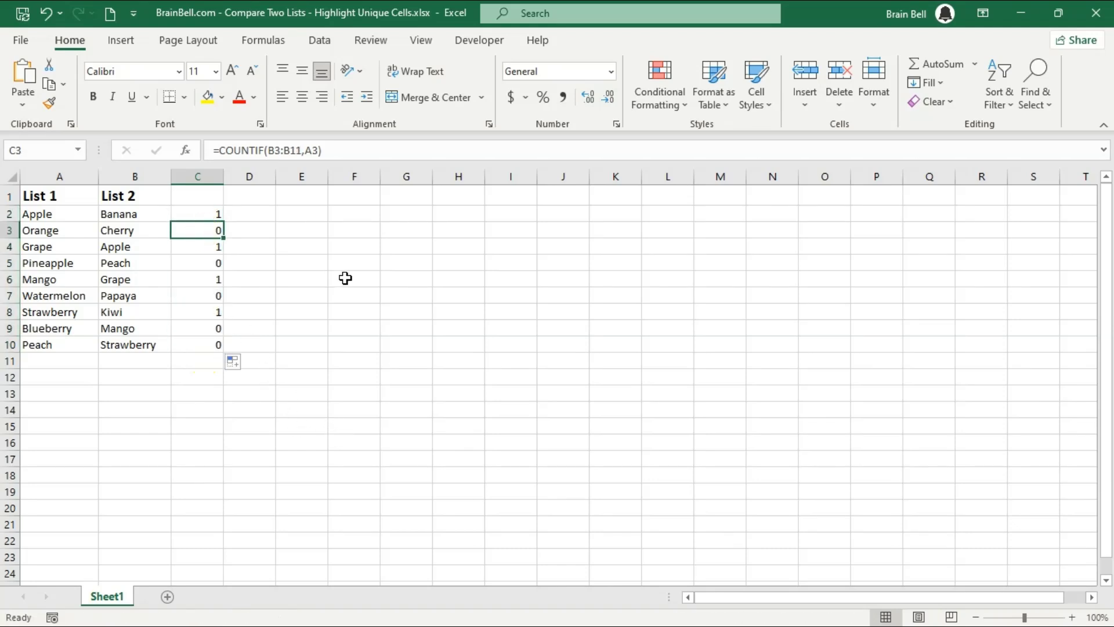
double_click(196, 230)
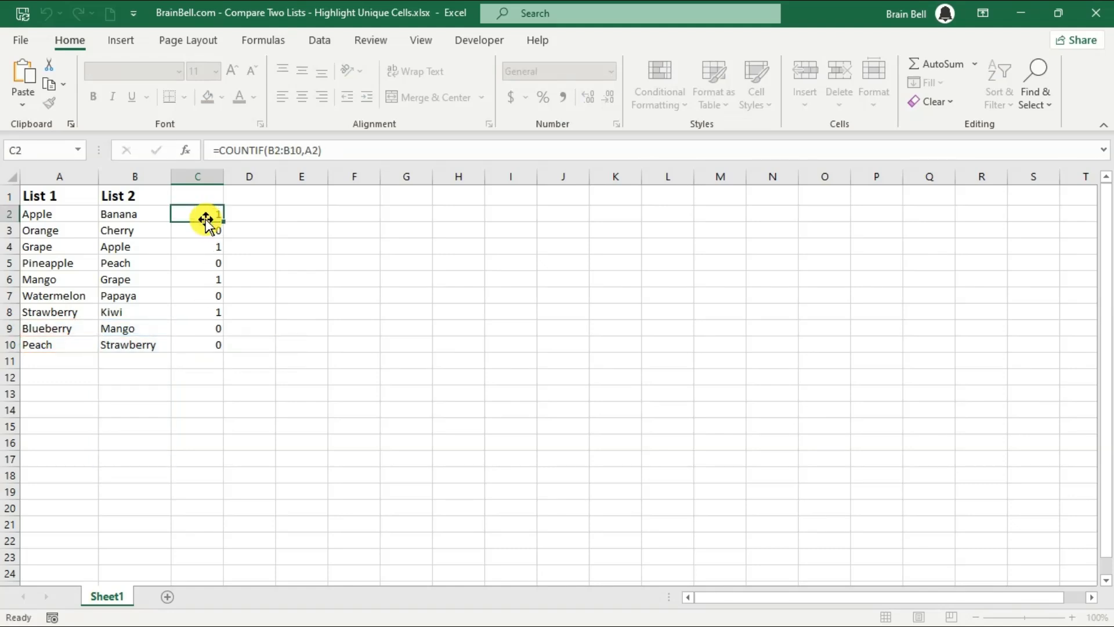
- Make the C2 range absolute ($B$2:$B$10) and refill the formula down to C10
double_click(197, 215)
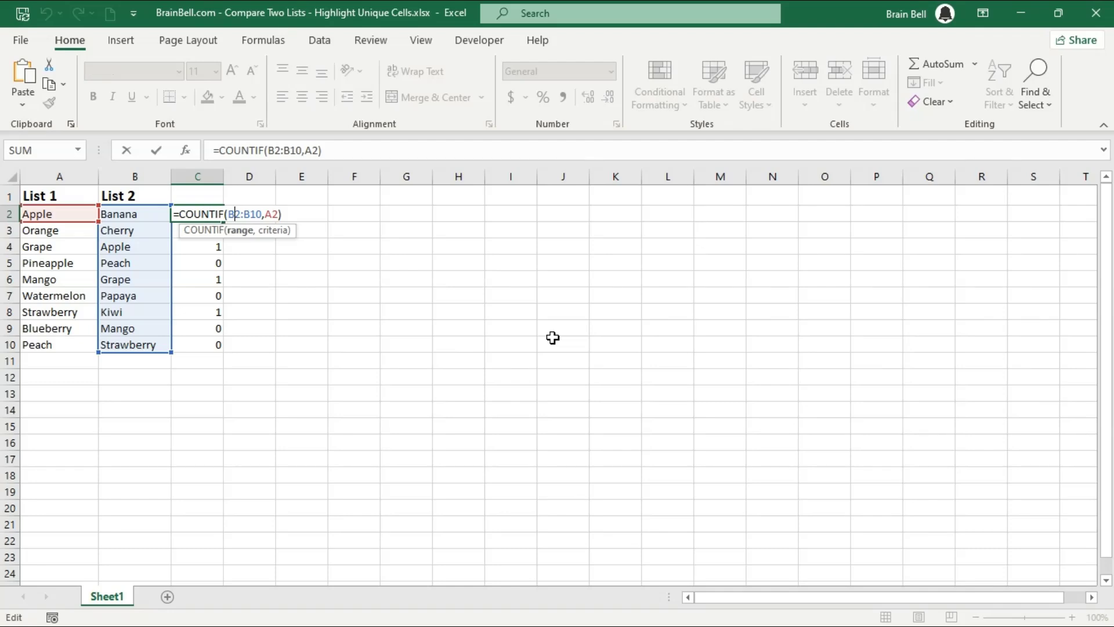
key(f4)
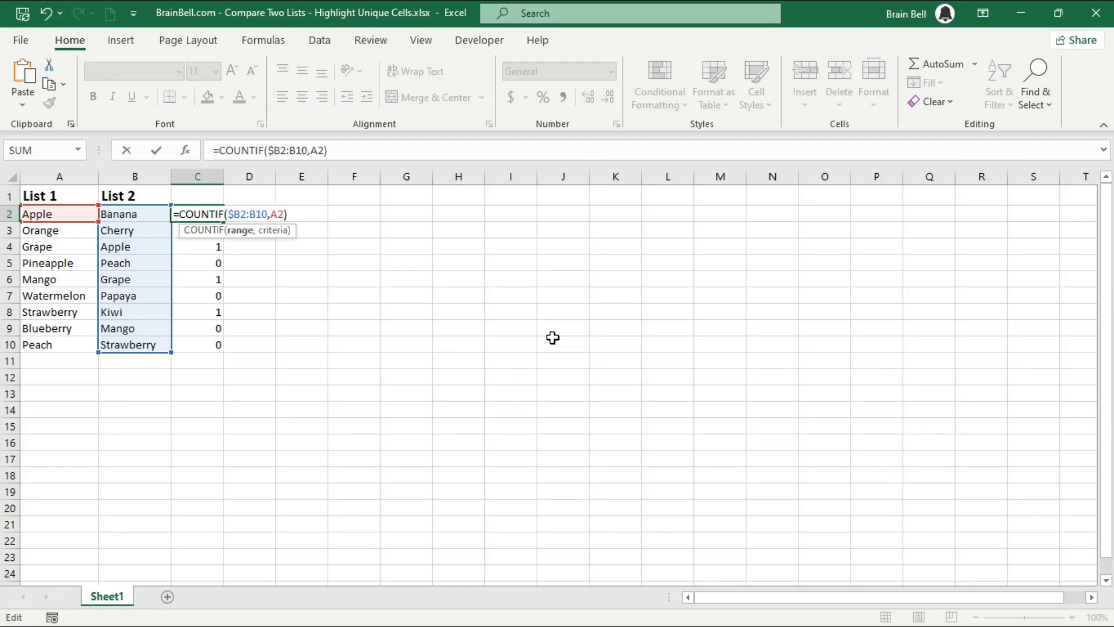
key(f4)
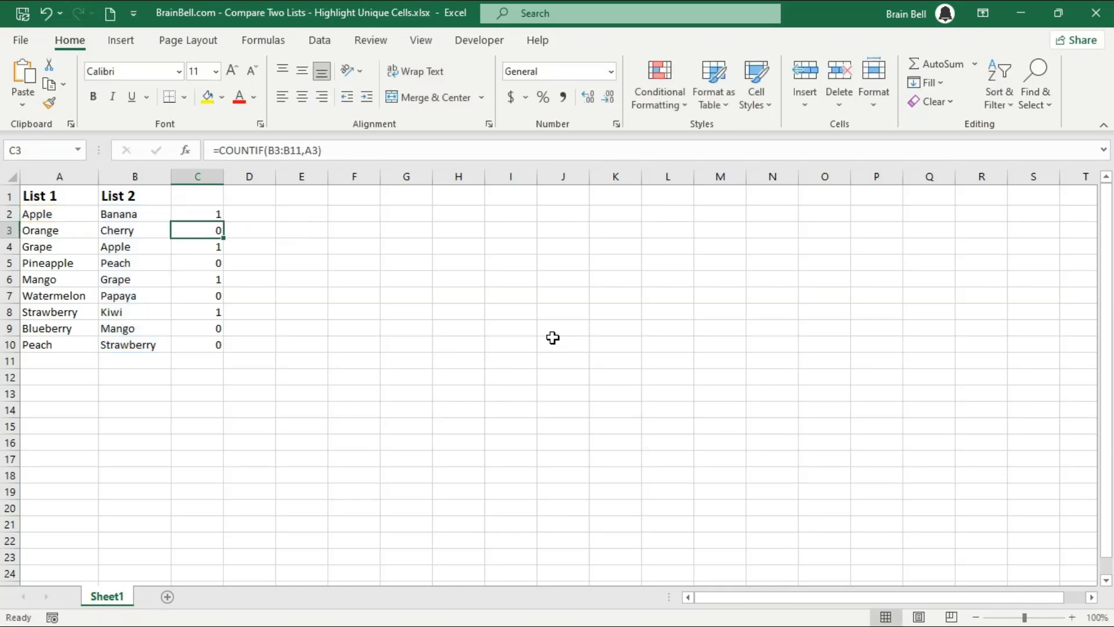
click(197, 214)
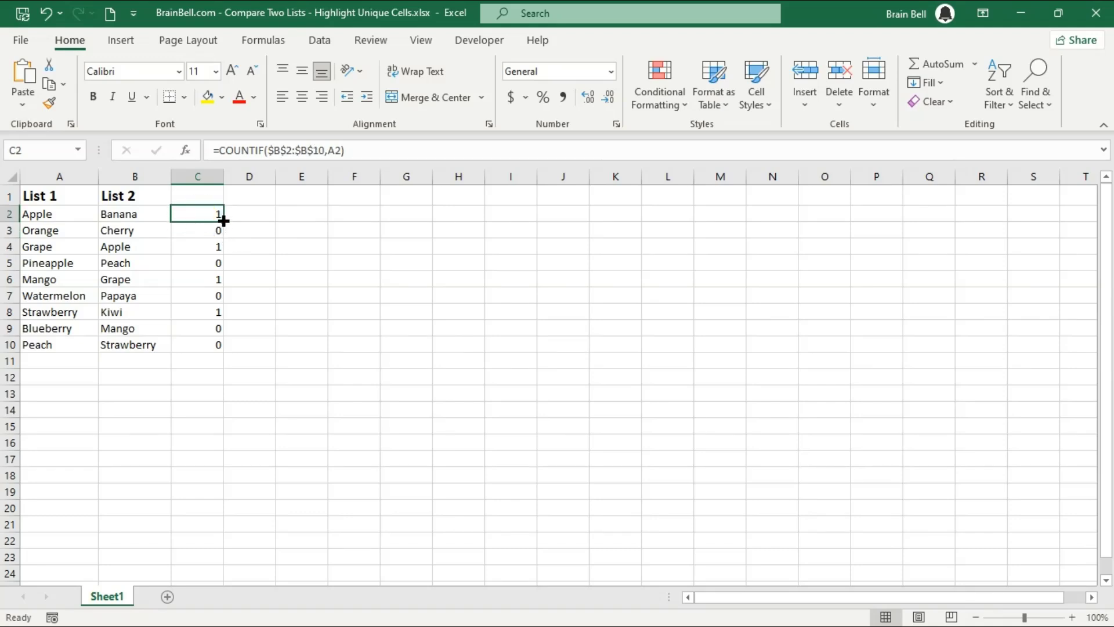
drag(221, 221, 221, 316)
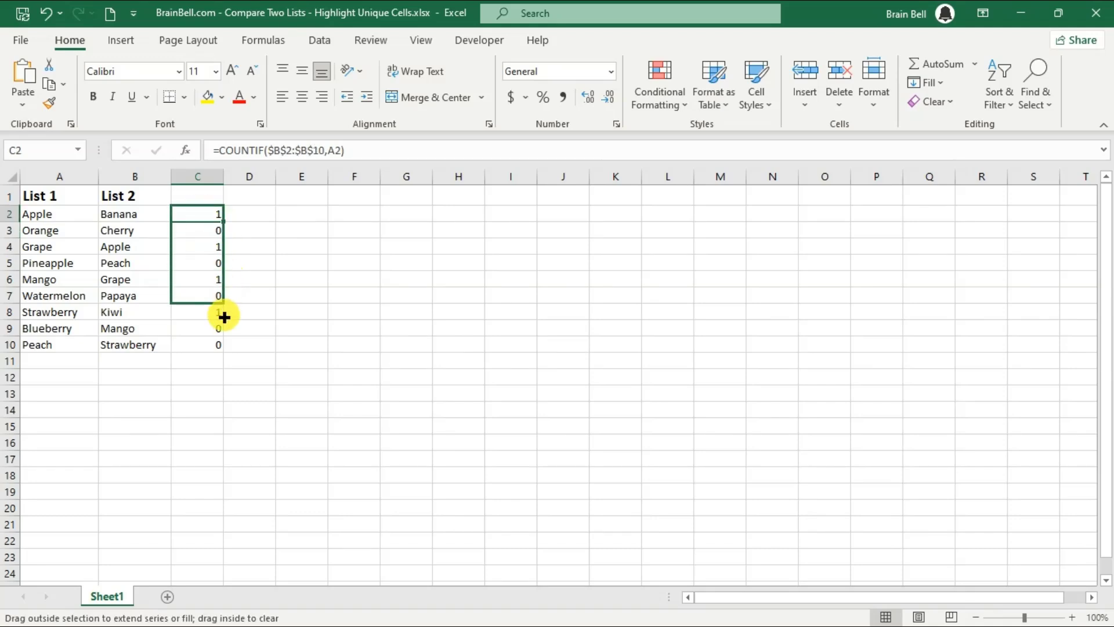
drag(223, 218, 218, 344)
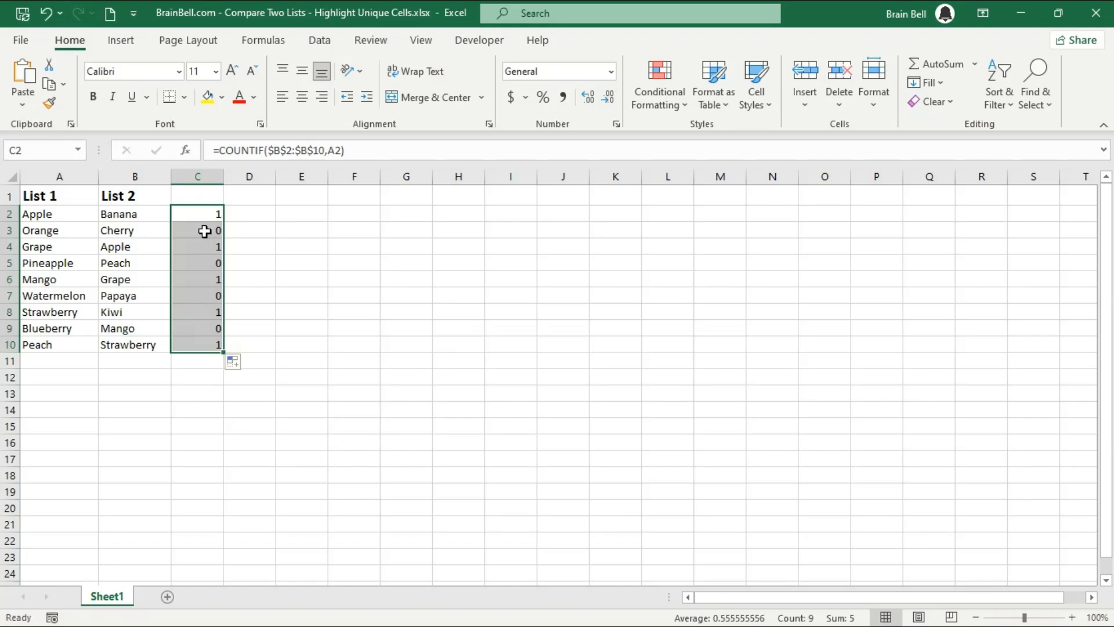
- Review the copied formulas in rows 3 to 10 and reconfirm the C2 formula
double_click(197, 230)
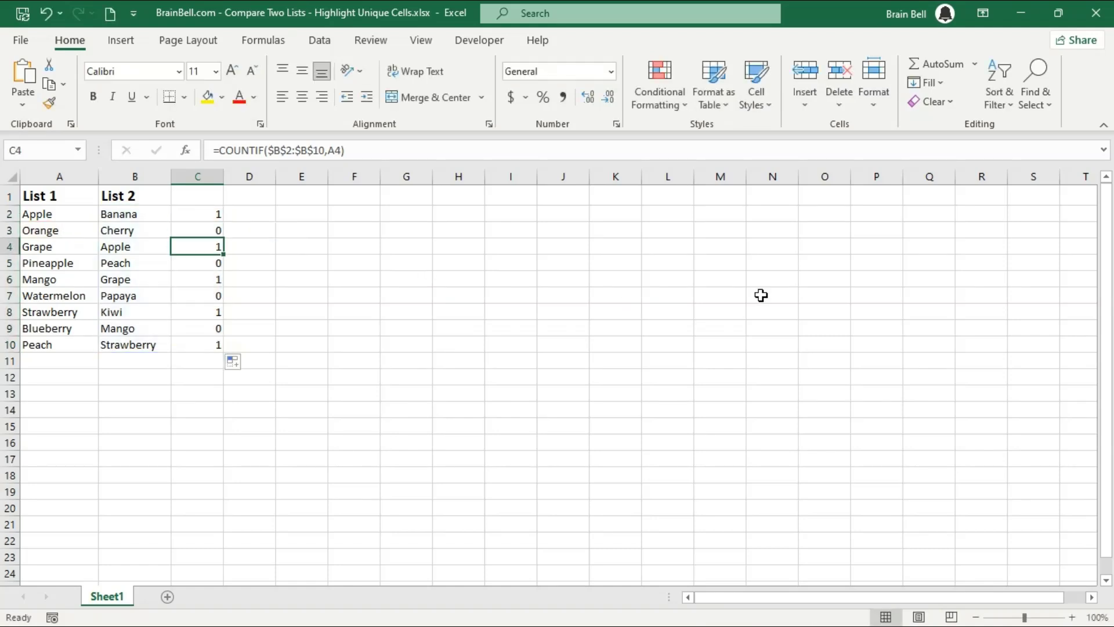
double_click(198, 246)
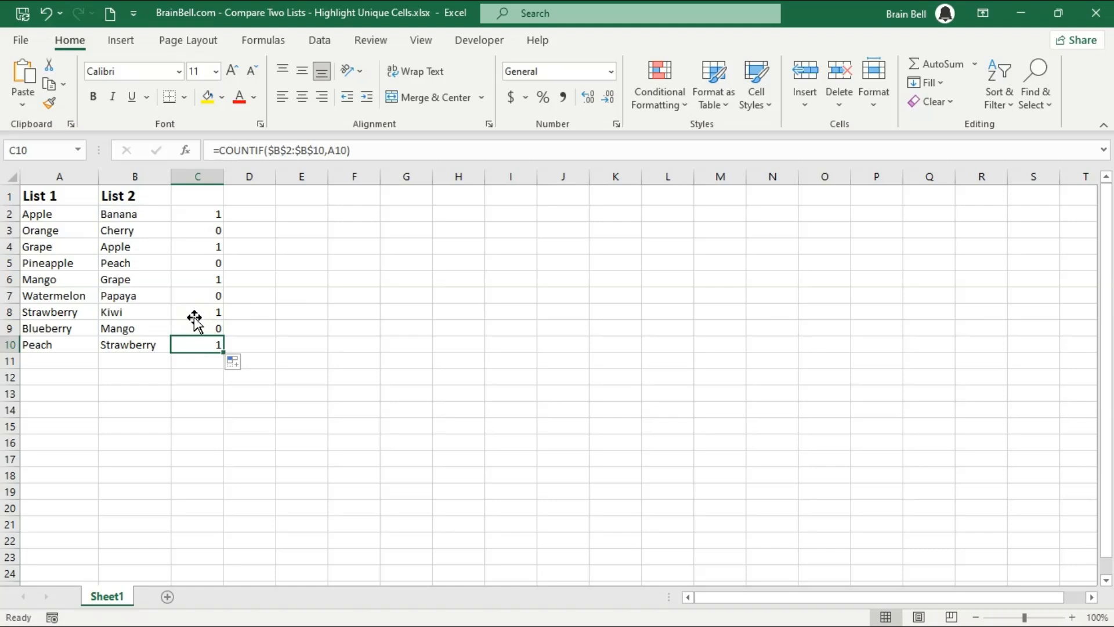
click(197, 312)
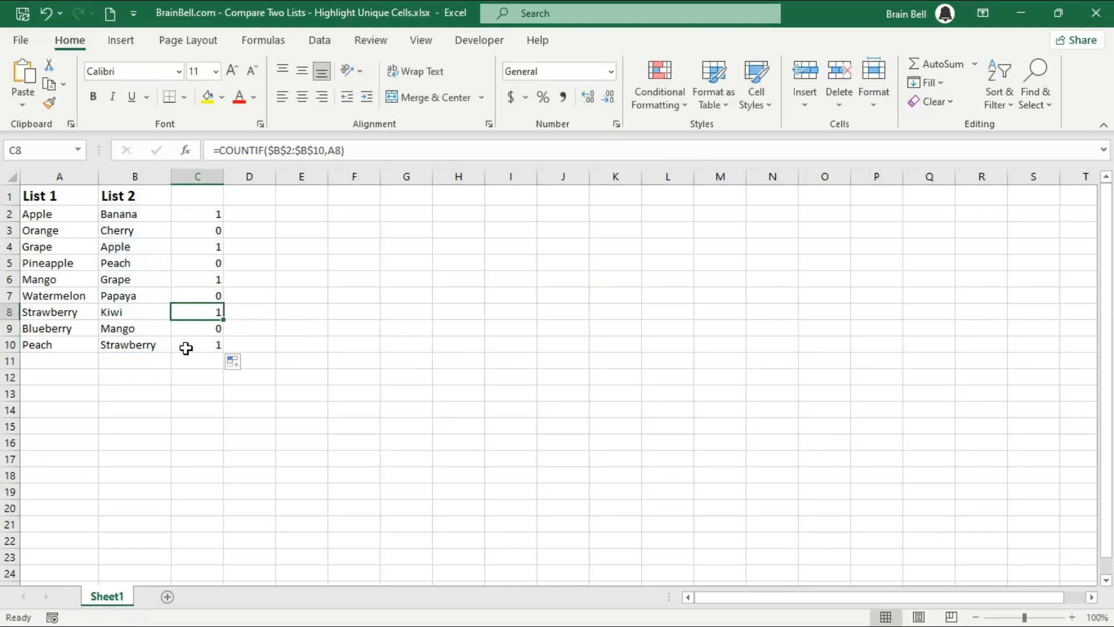
click(197, 344)
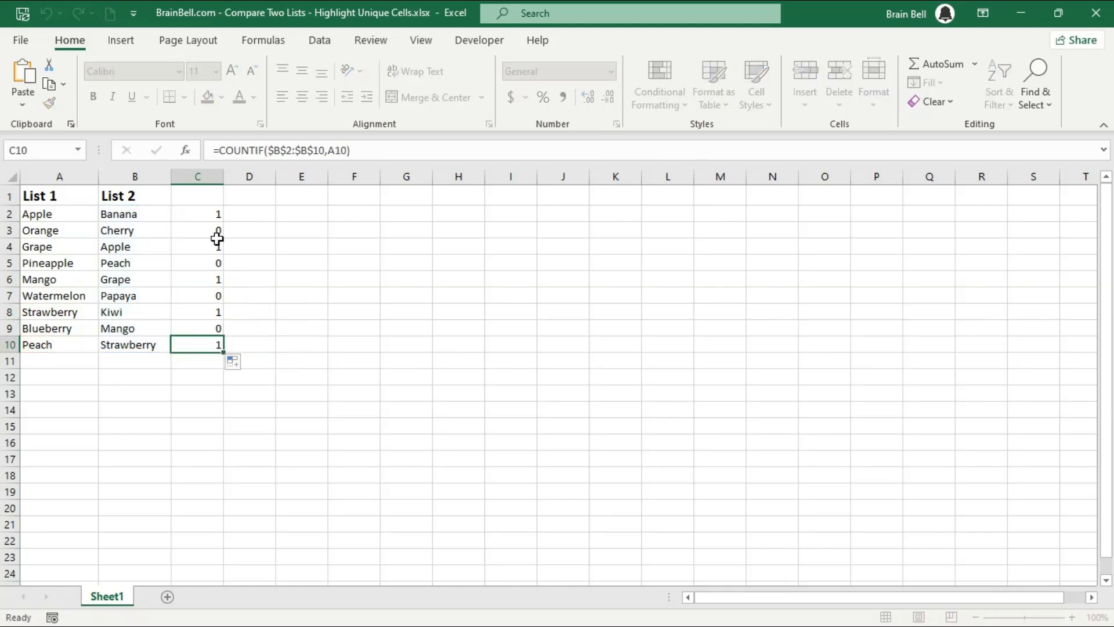
click(198, 213)
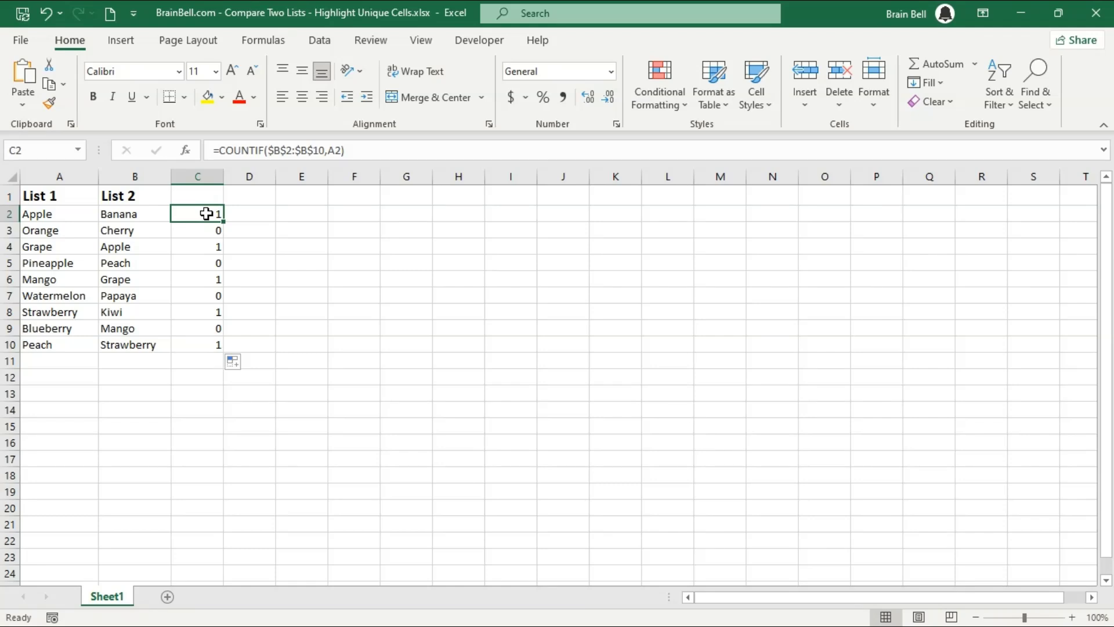
double_click(196, 214)
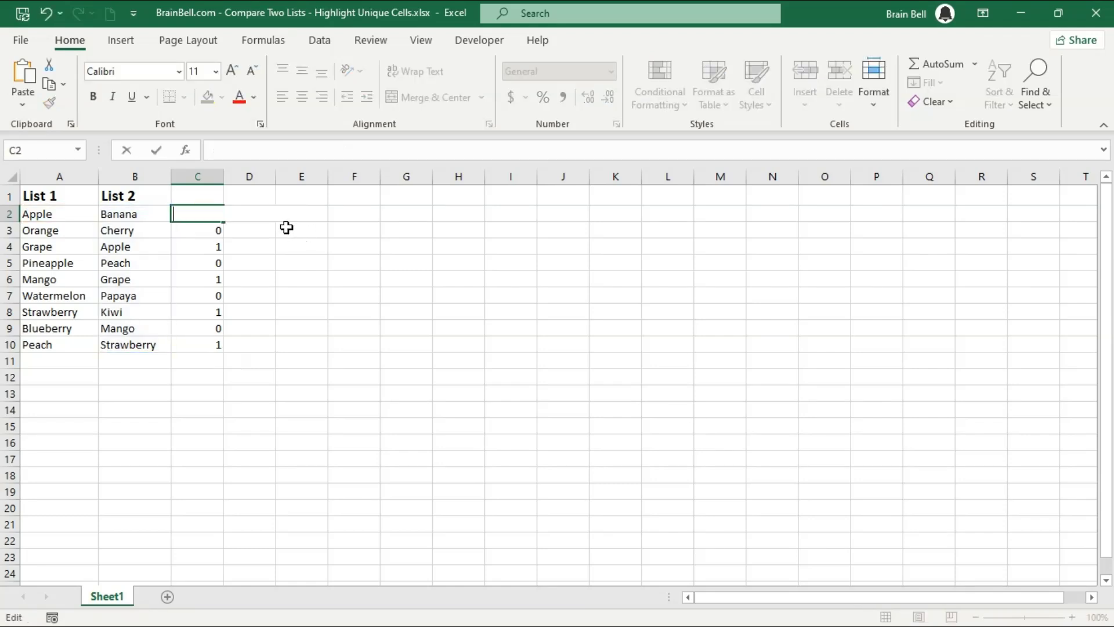
key(Enter)
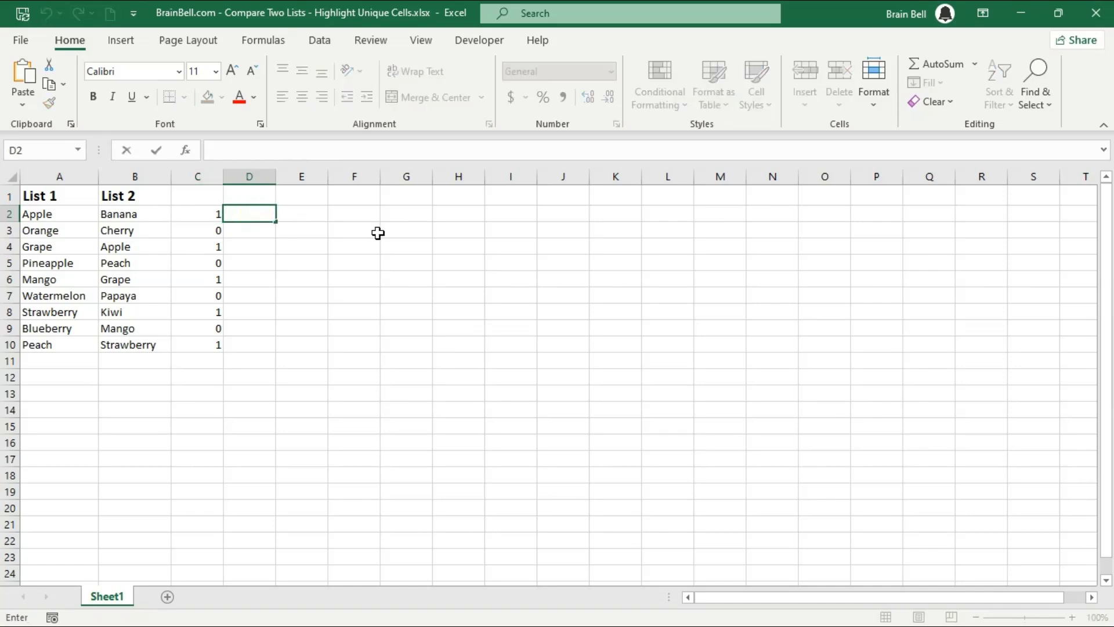
- Enter =COUNTIF($B$2:$B$10,A2)=0 in D2 and fill it down to D10
text(=COUNTIF($B$2:$B$10,A2))
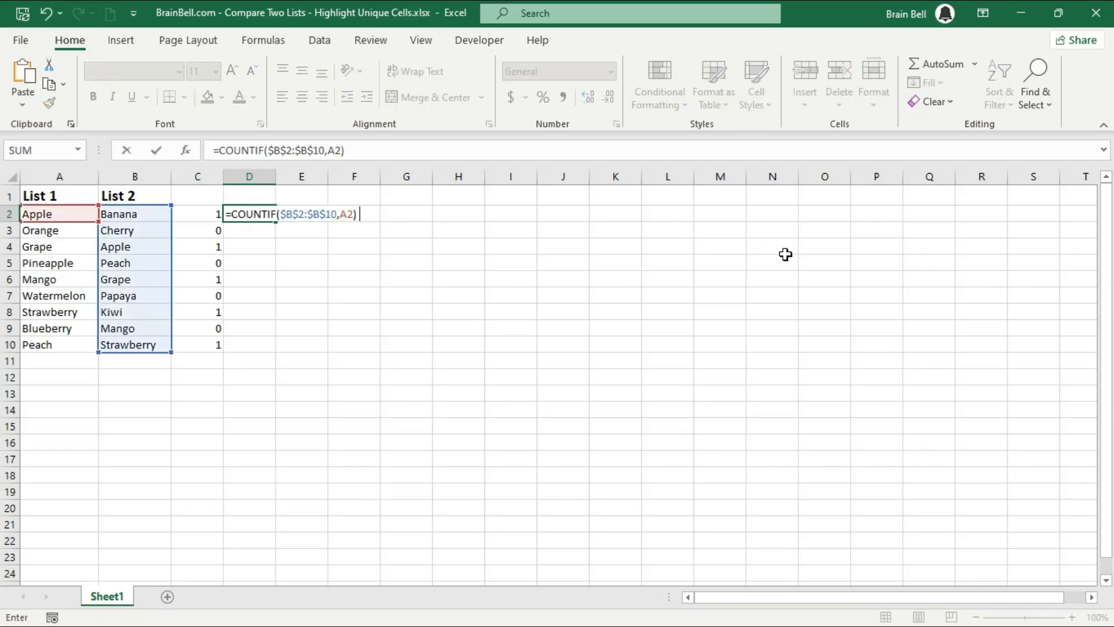
key(Enter)
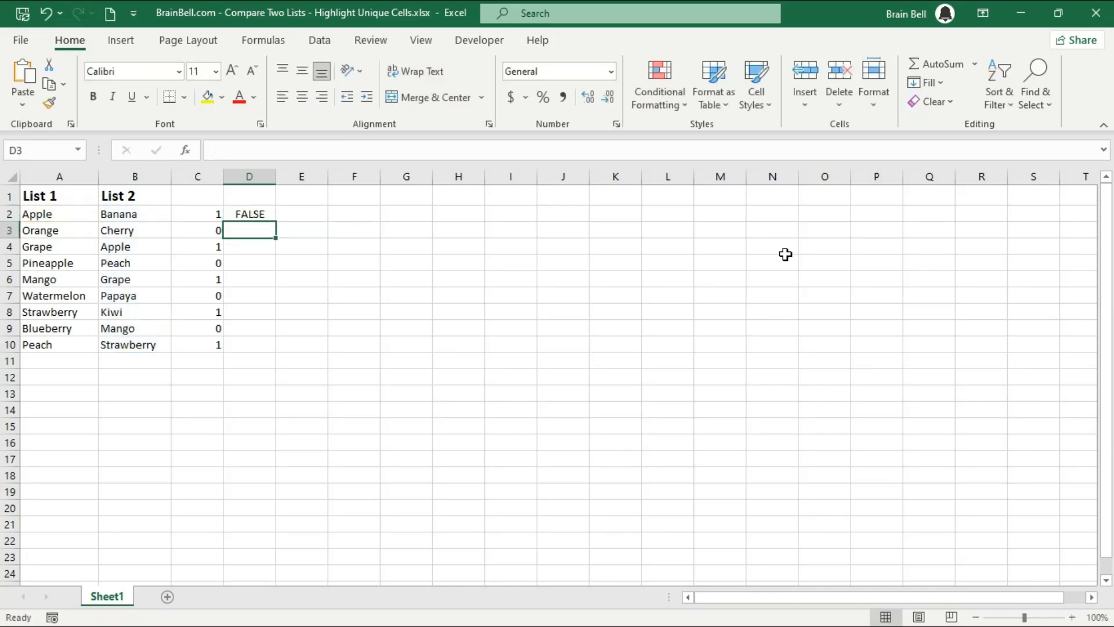
click(249, 213)
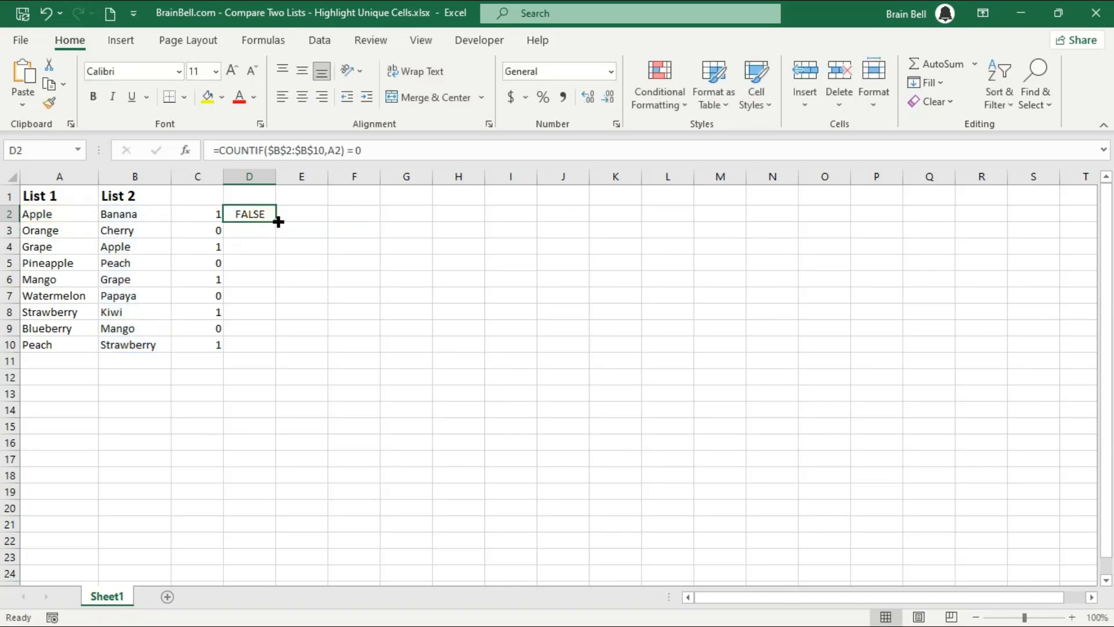
drag(277, 221, 269, 350)
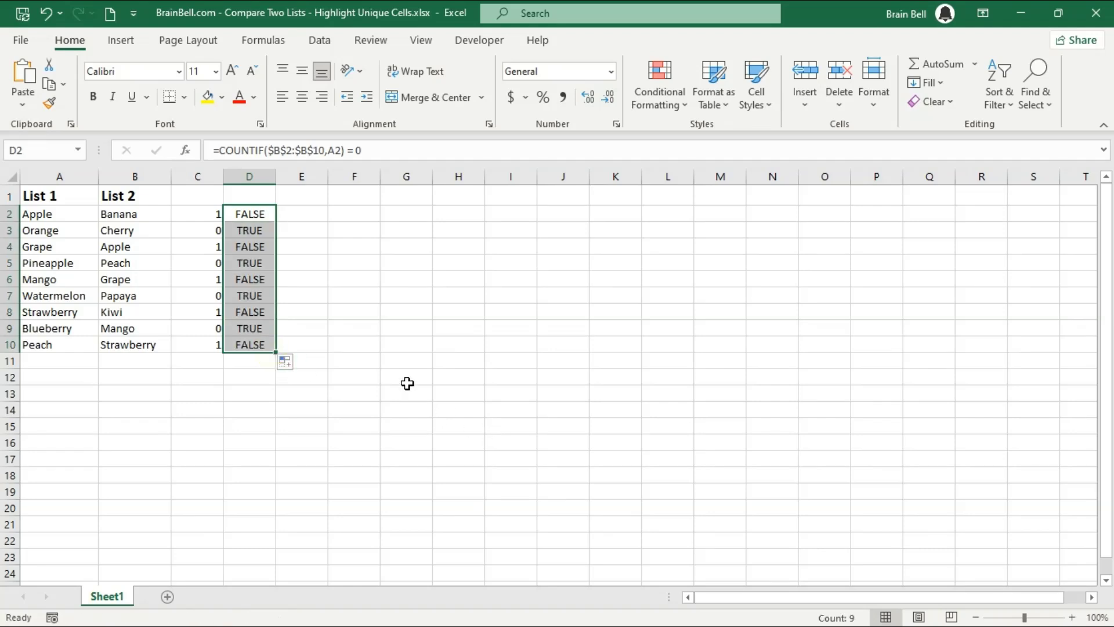
click(249, 263)
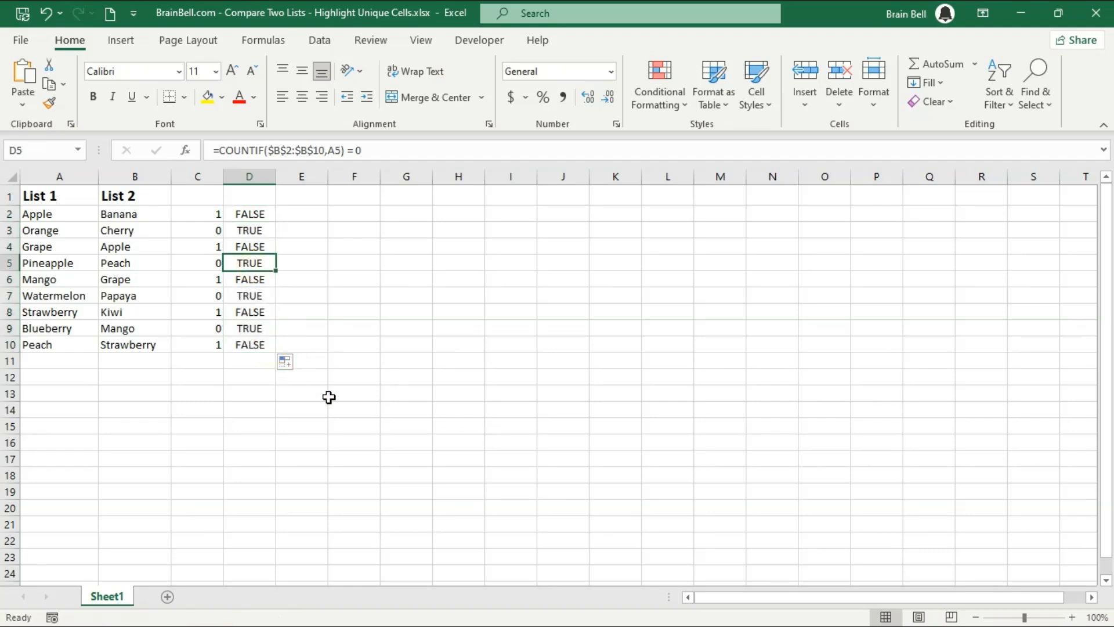
mouse_move(80, 290)
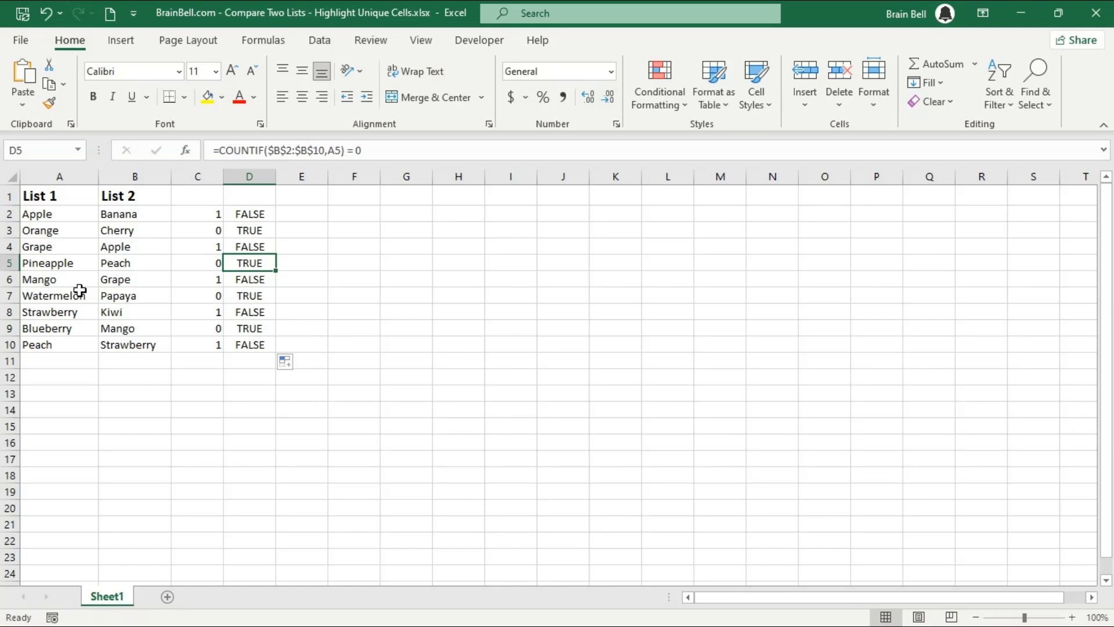
- On A2:A10, create a formula rule =COUNTIF($B$2:$B$10,A2)=0
drag(59, 195, 59, 312)
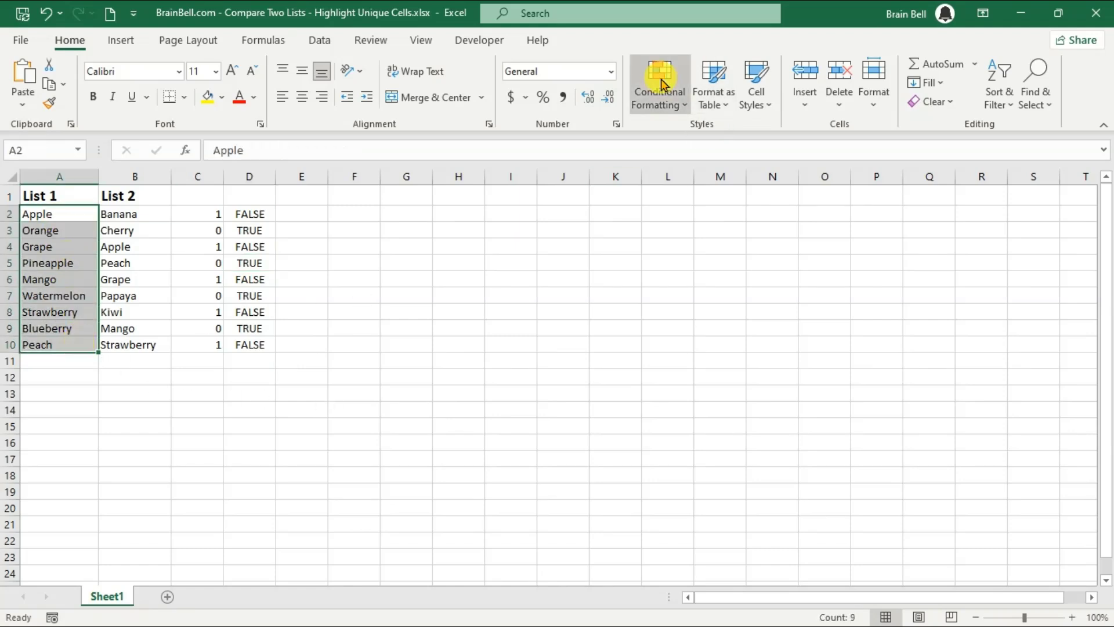
click(659, 83)
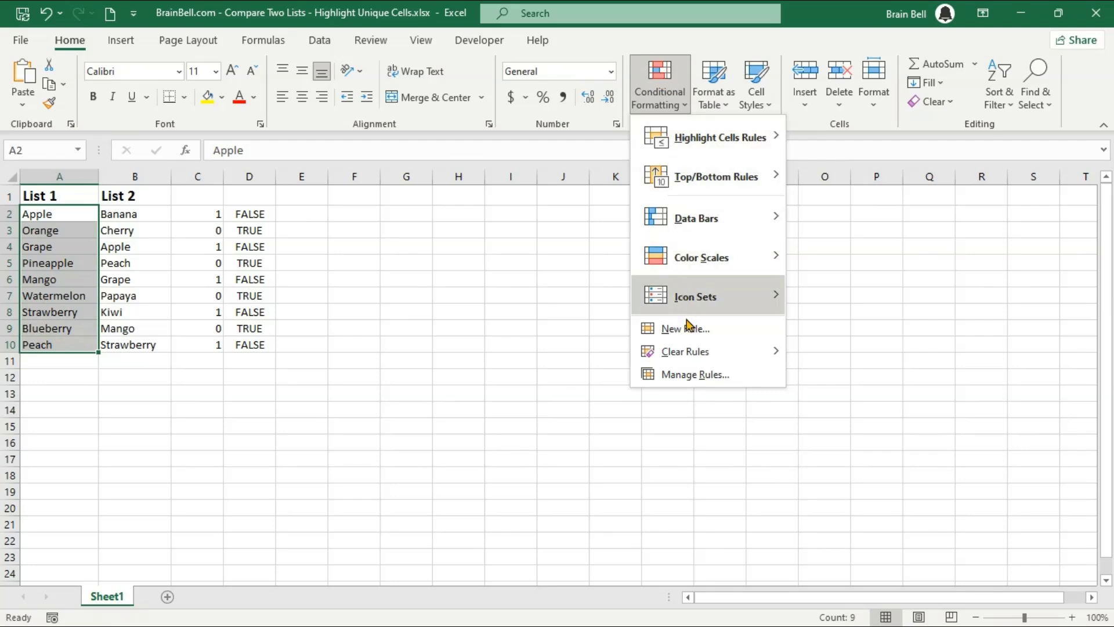
click(684, 328)
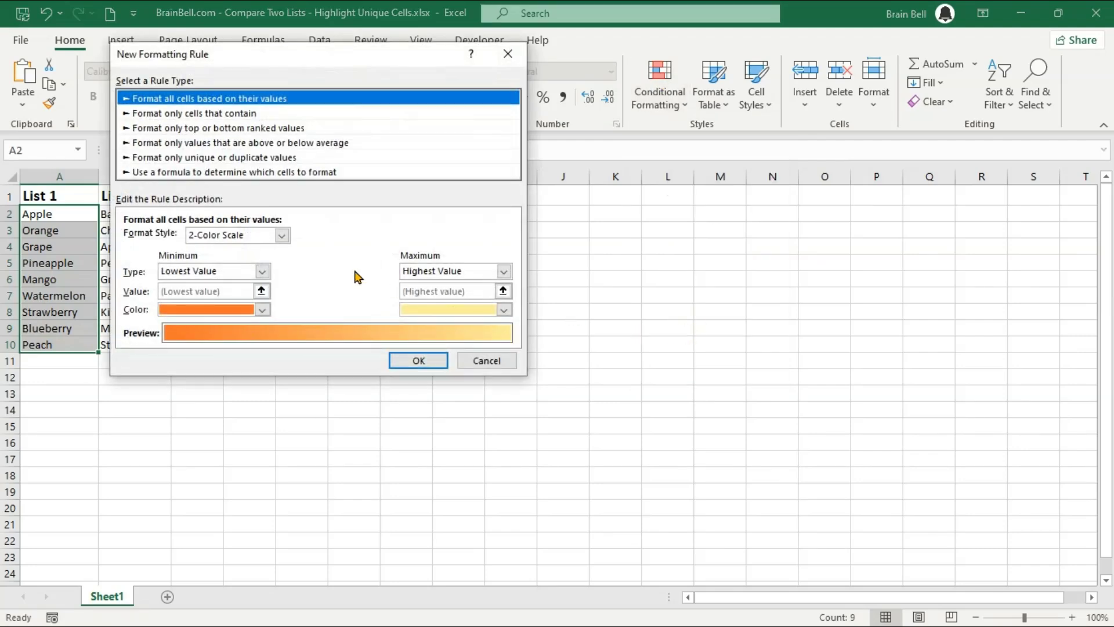
click(233, 172)
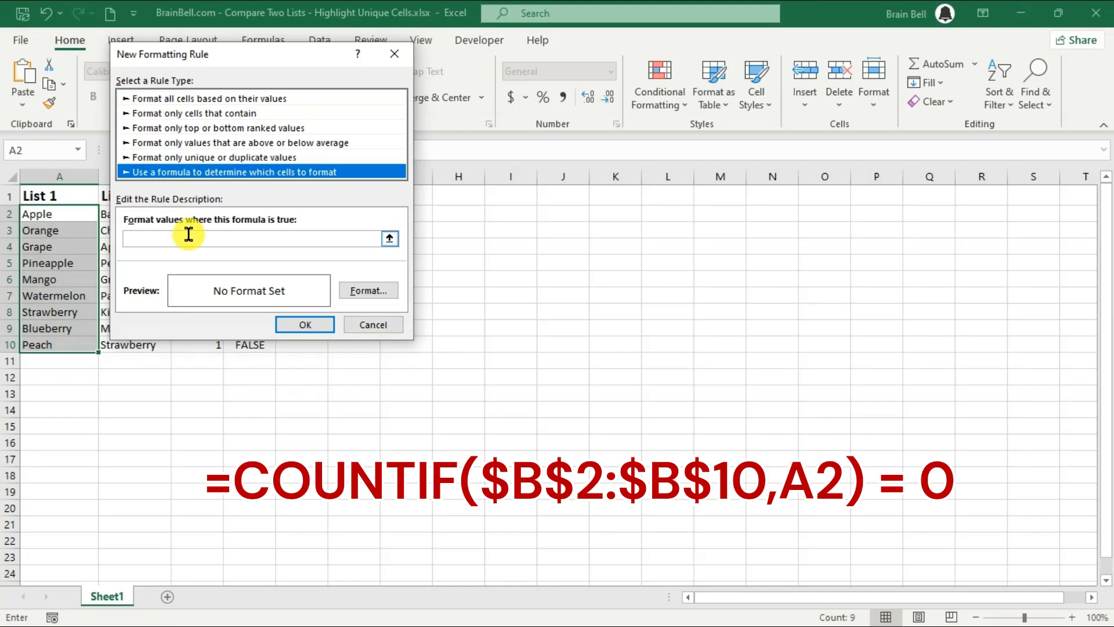
text(=COUNTIF($B$2:$B$10,A2))
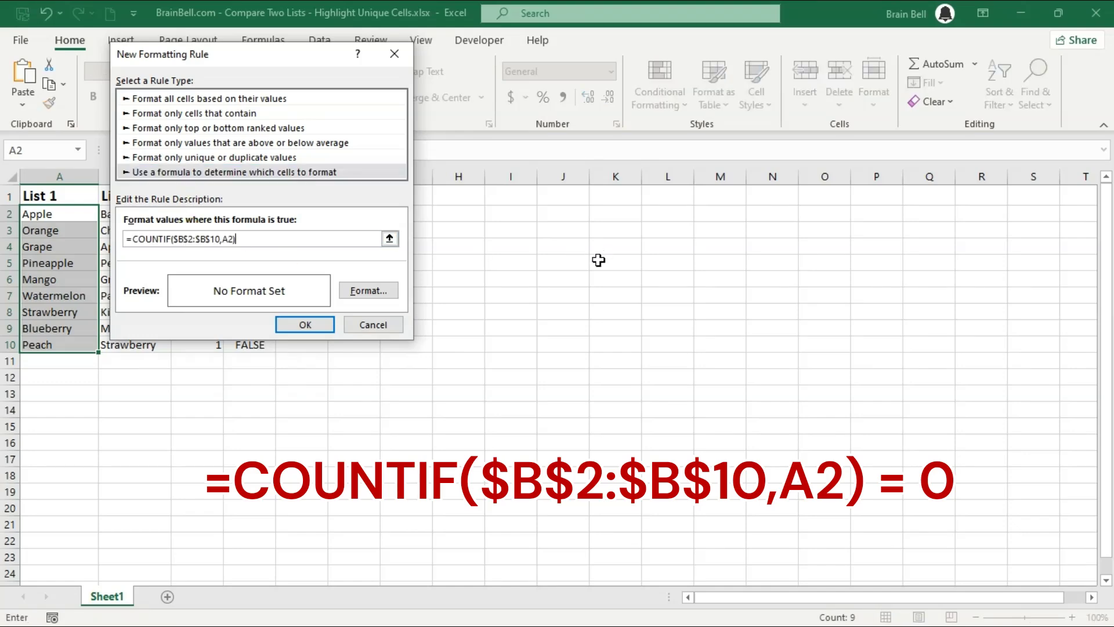
text(= 0)
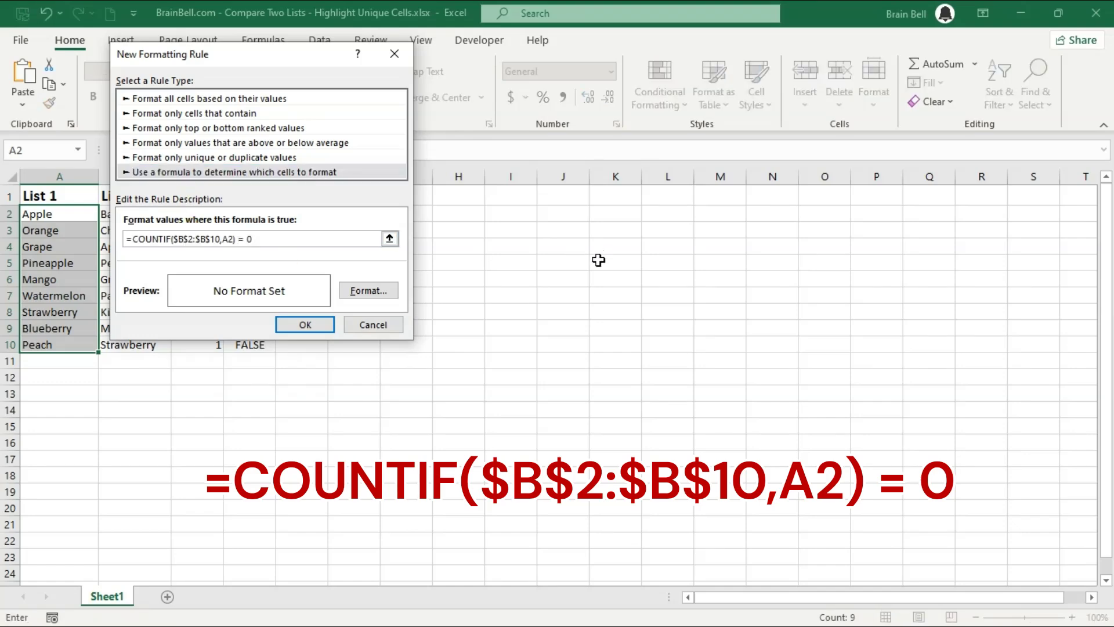
- Give the rule a light green fill, apply it, then select List 2
click(368, 290)
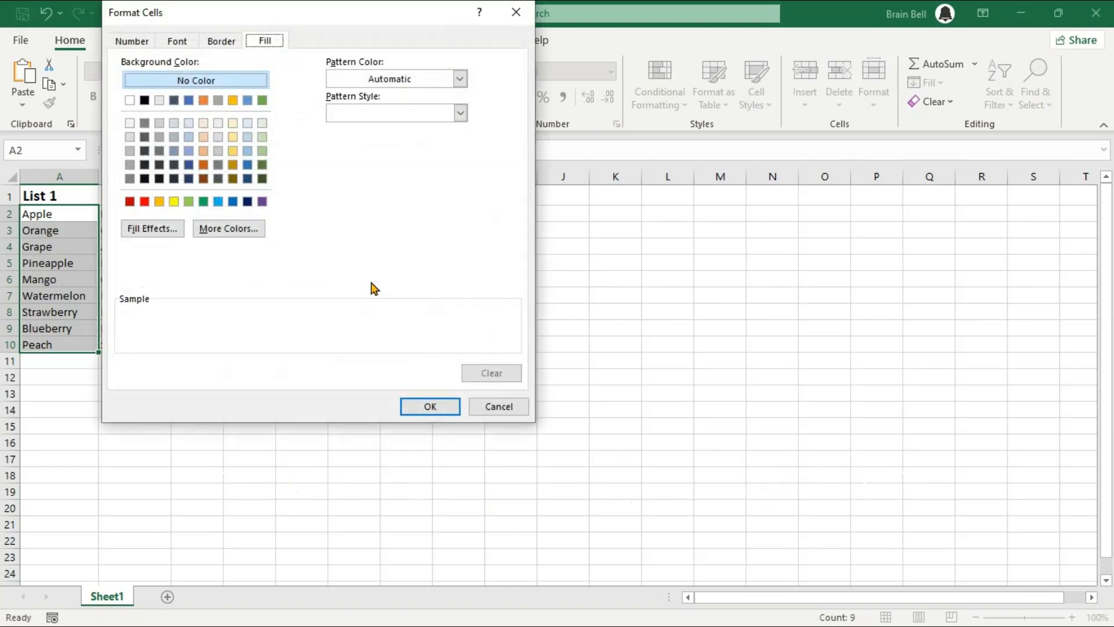
click(262, 150)
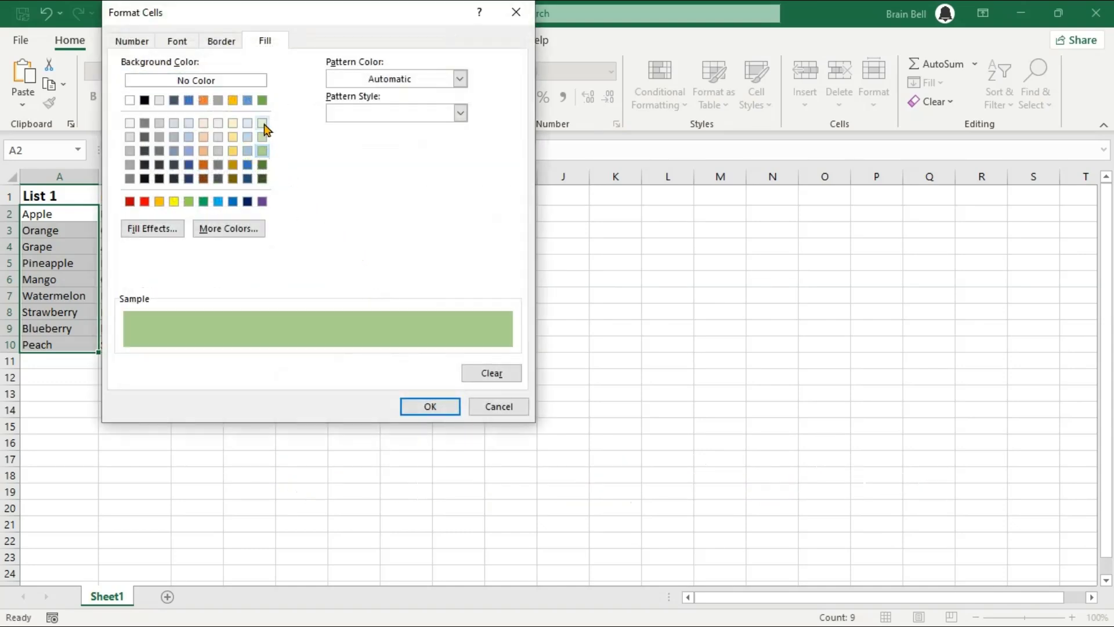
click(430, 406)
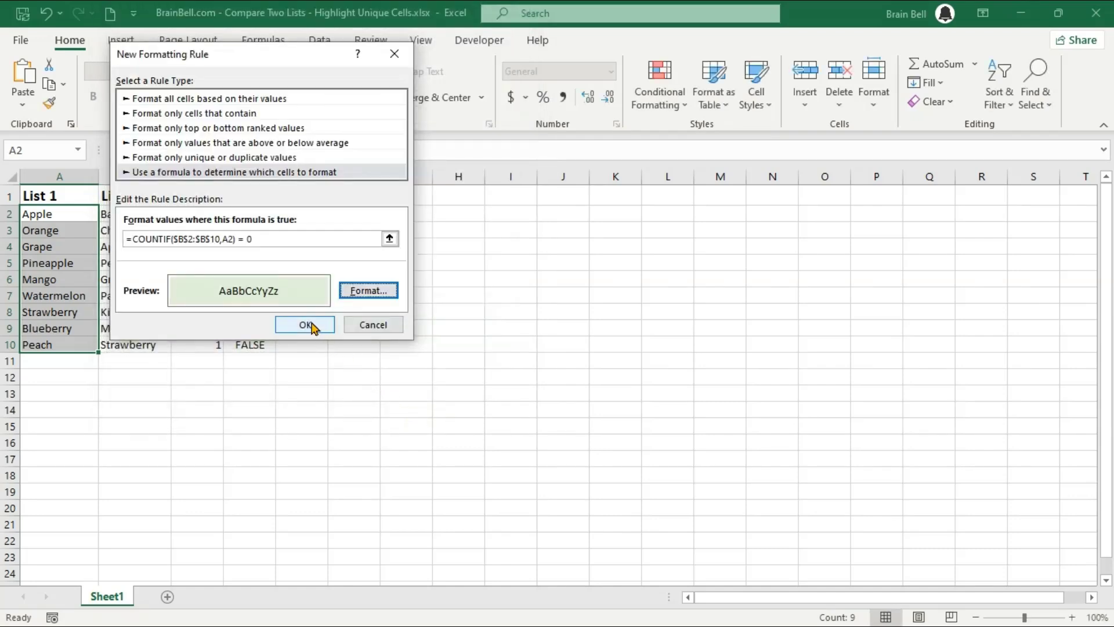
click(304, 324)
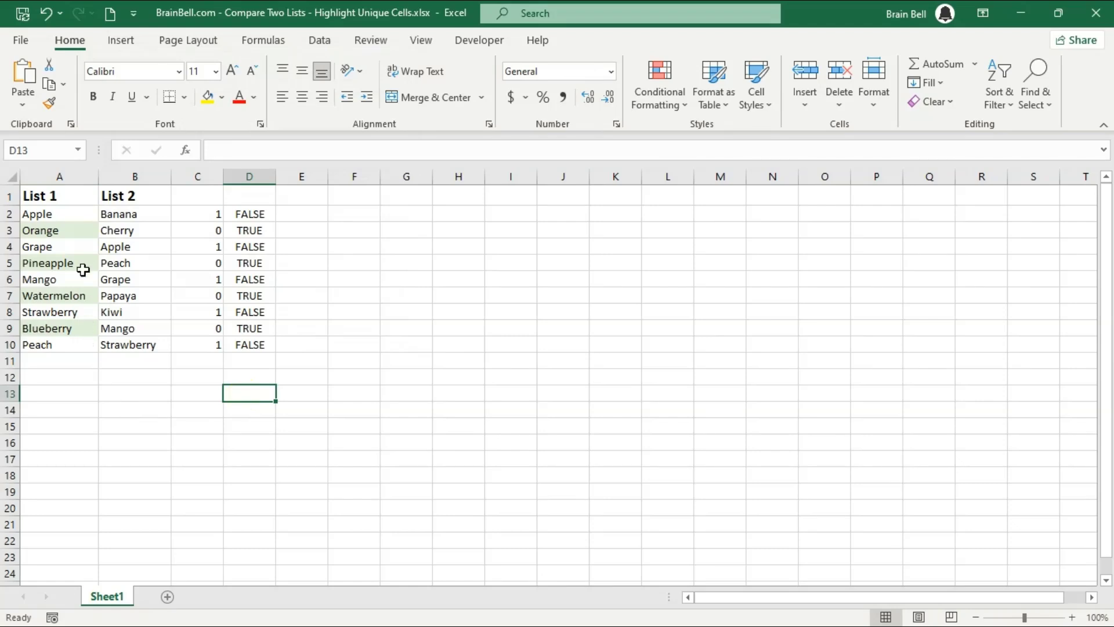
mouse_move(130, 247)
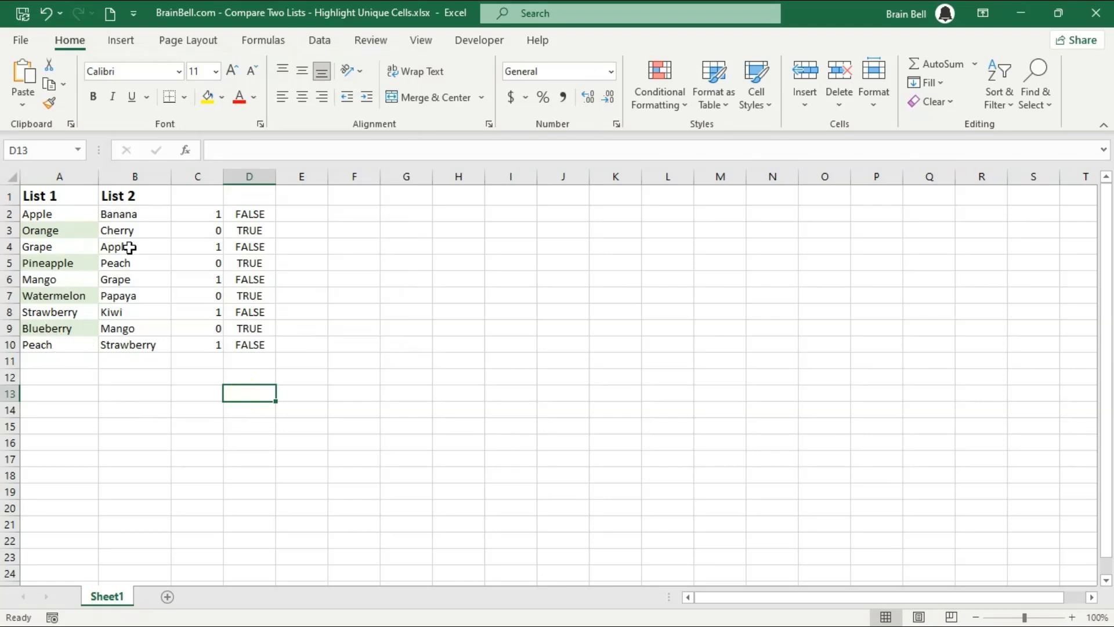
drag(134, 213, 134, 328)
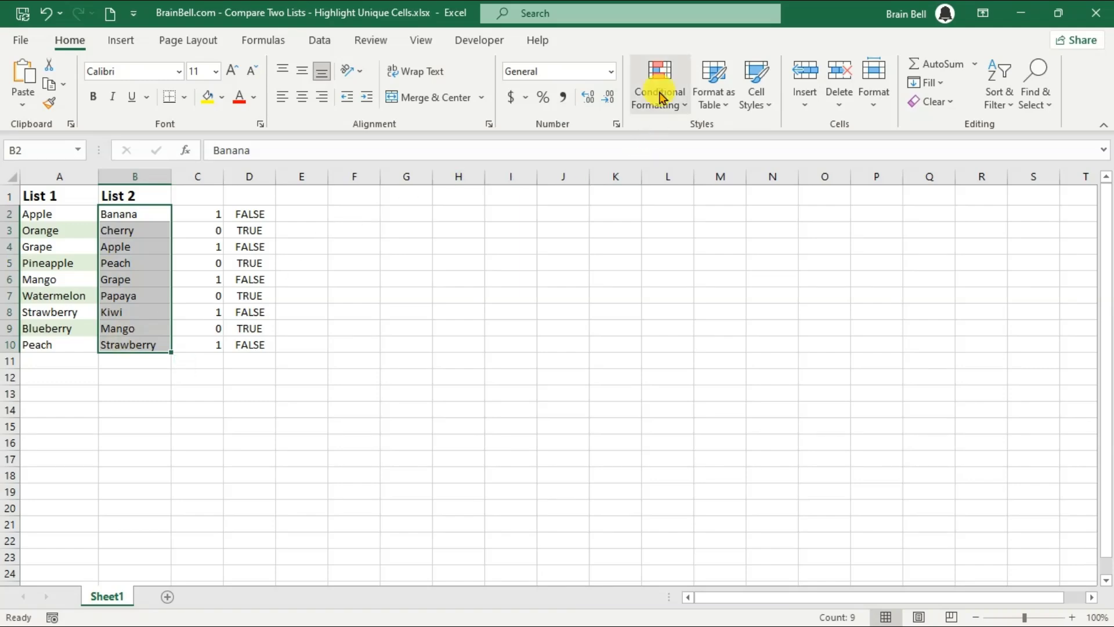
- Add rule =COUNTIF($A$2:$A$10,B2)=0 to B2:B10 with a light blue fill
click(657, 84)
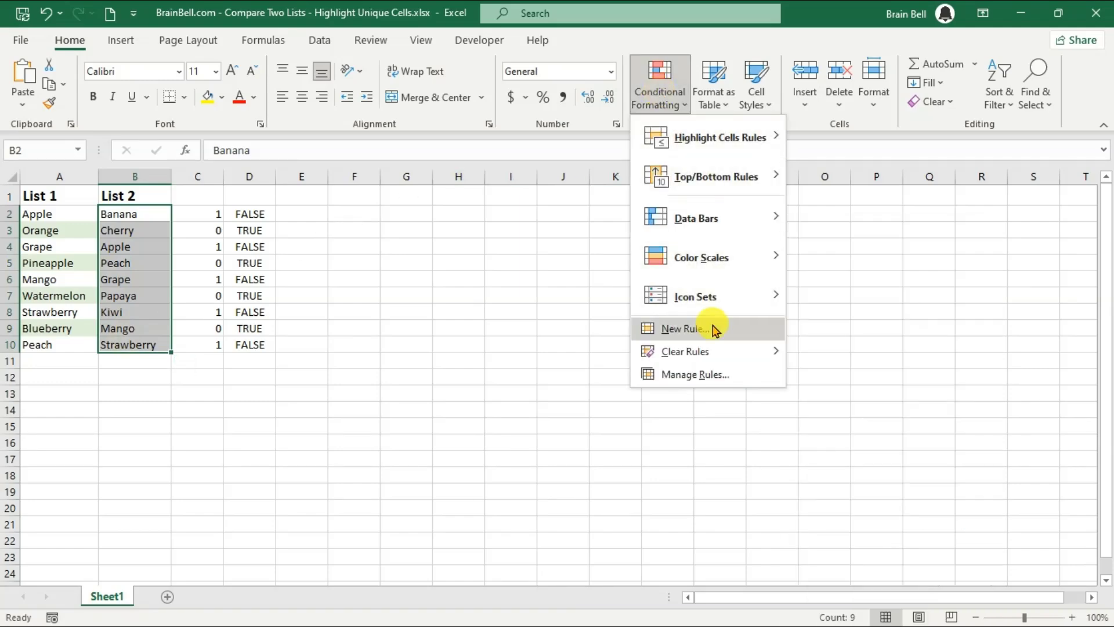
click(685, 328)
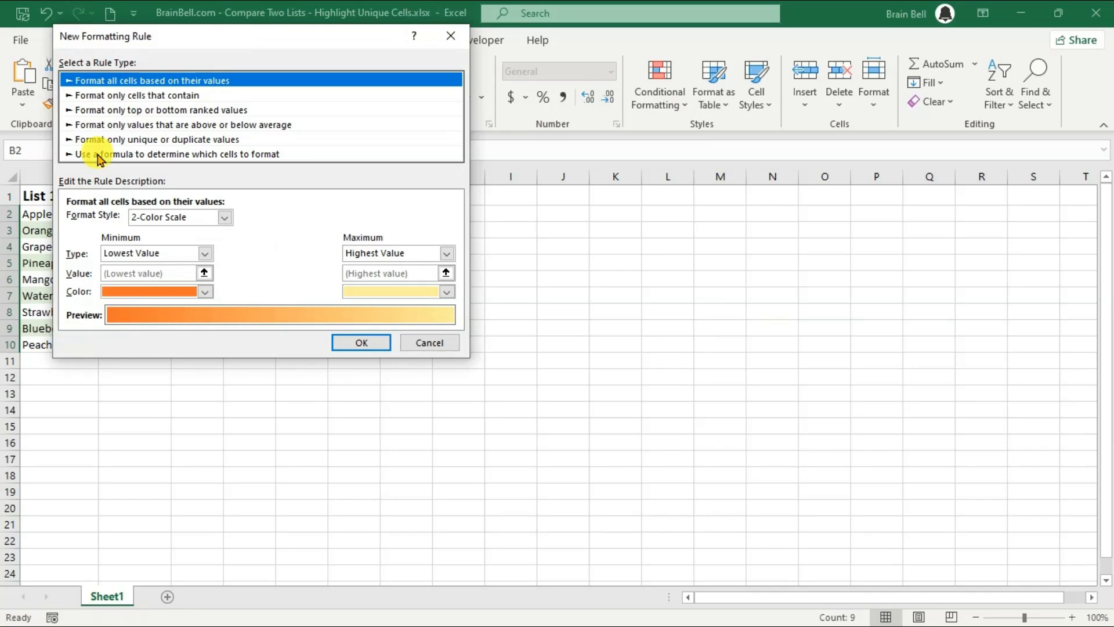
click(188, 154)
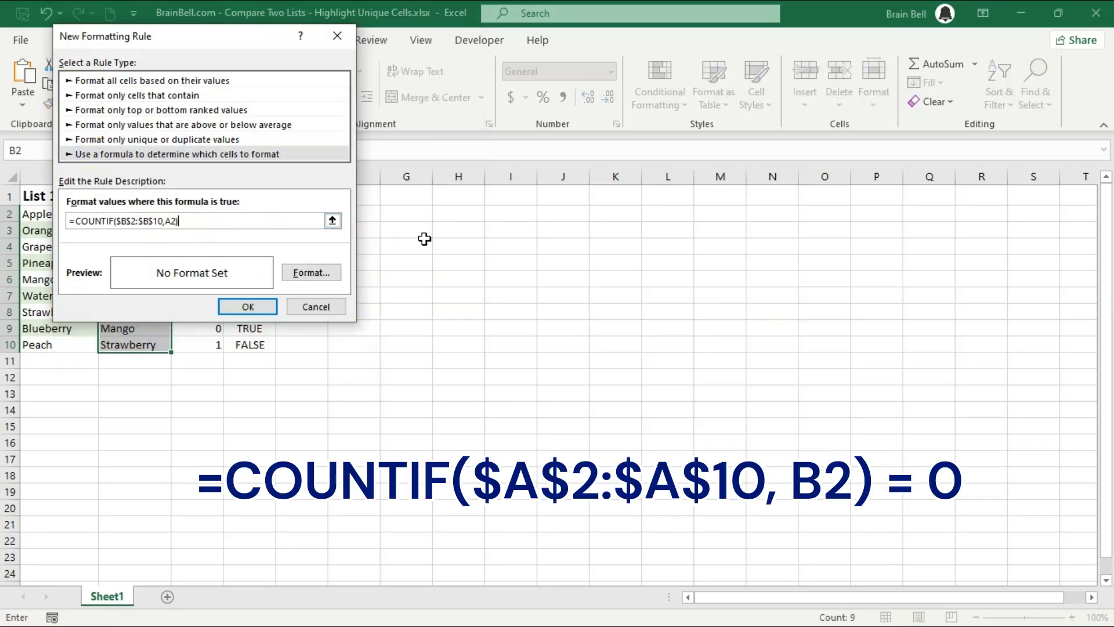
text(=COUNTIF($A$2:$A$10, B2))
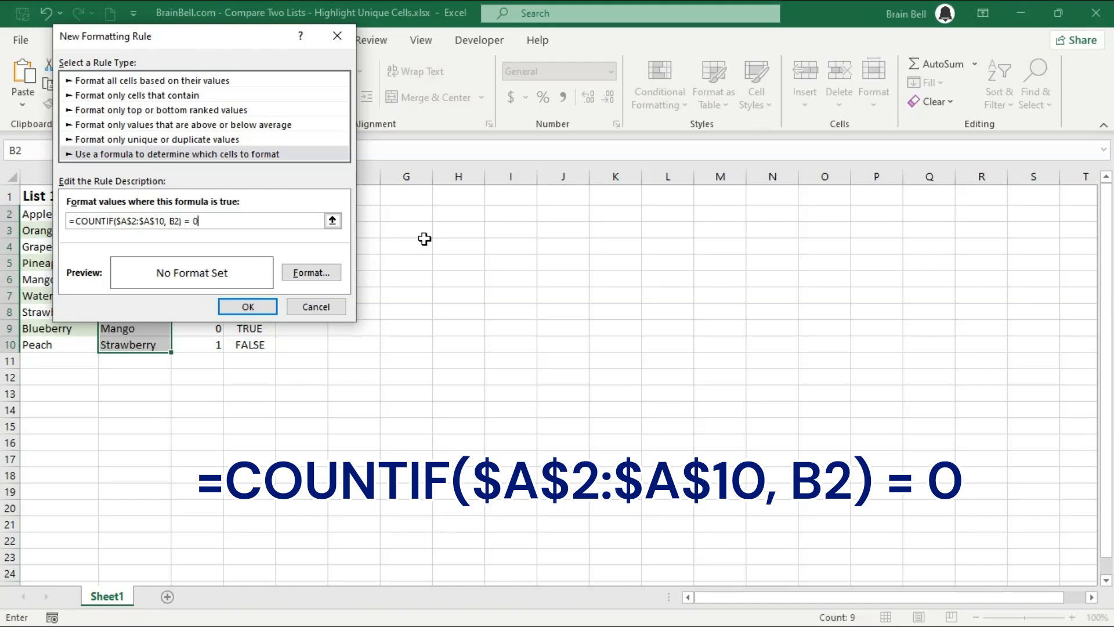
click(310, 272)
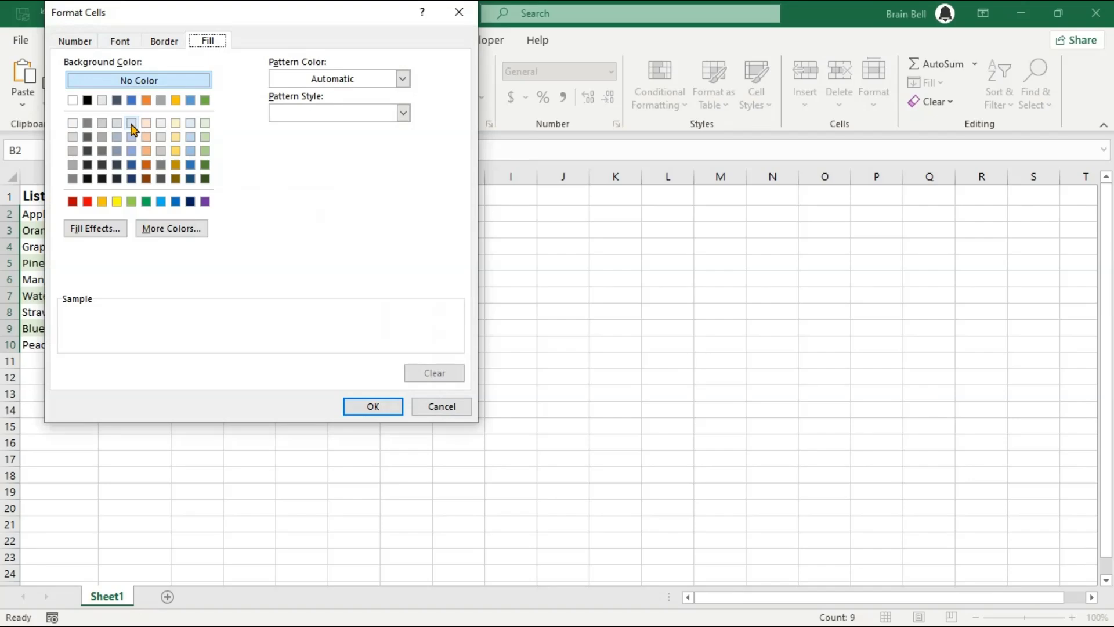
click(373, 406)
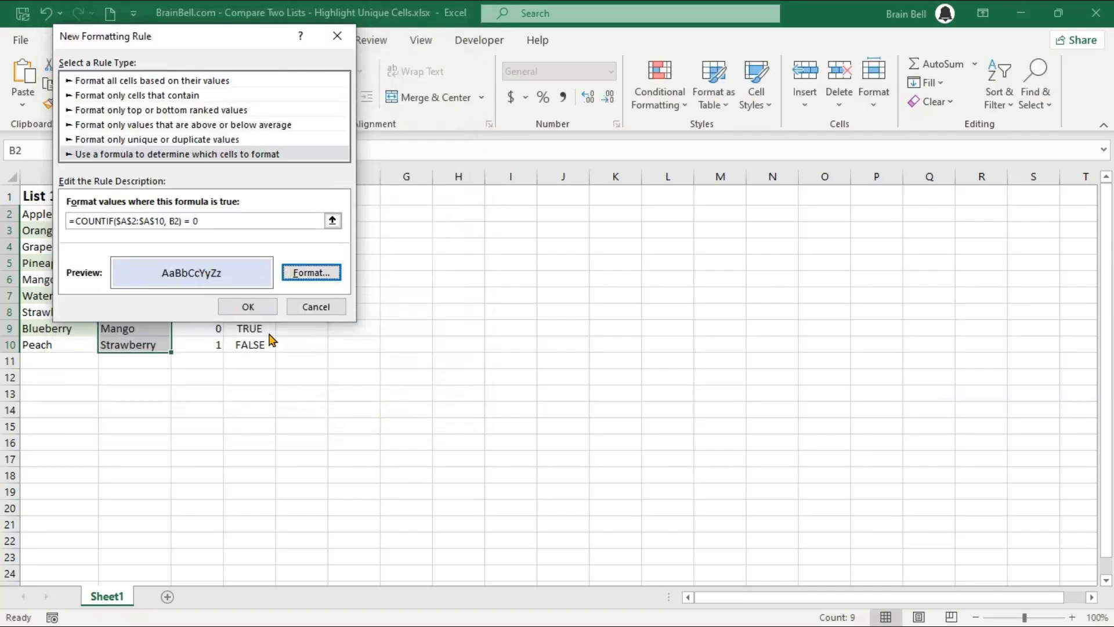
click(247, 306)
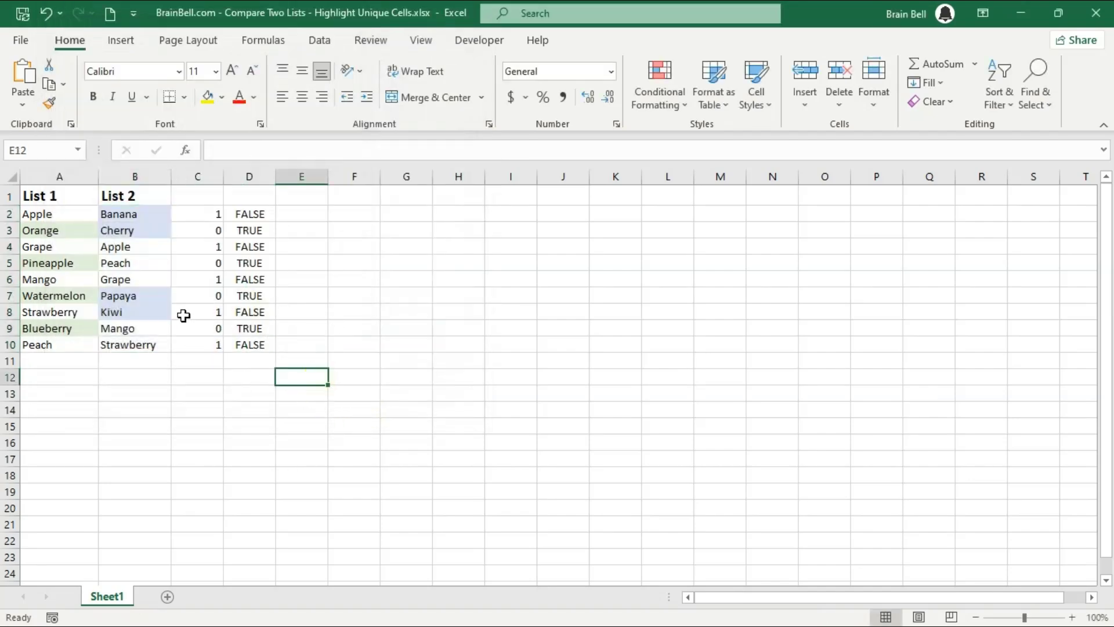
- Spot-check shaded Banana and Orange and unshaded Apple and Grape, then select C2:D10
click(134, 213)
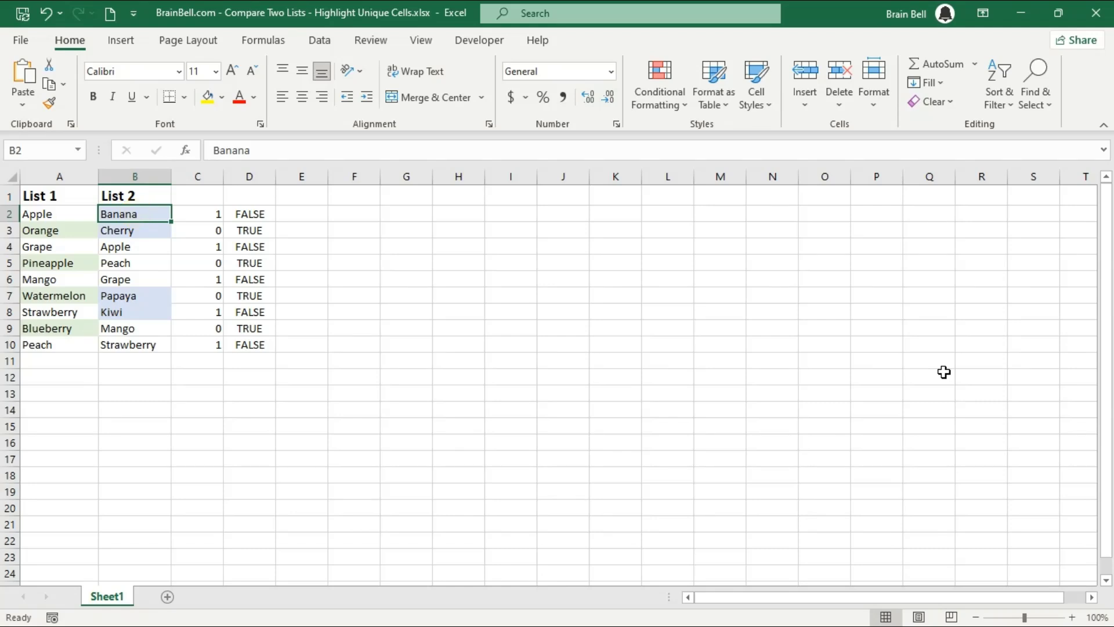
click(60, 230)
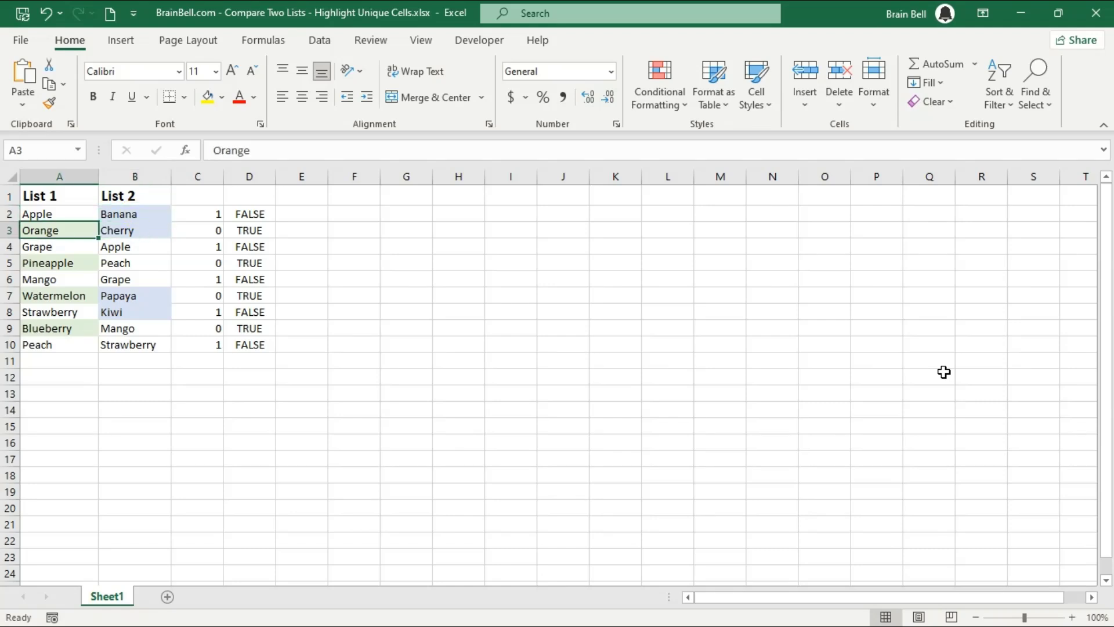
click(134, 263)
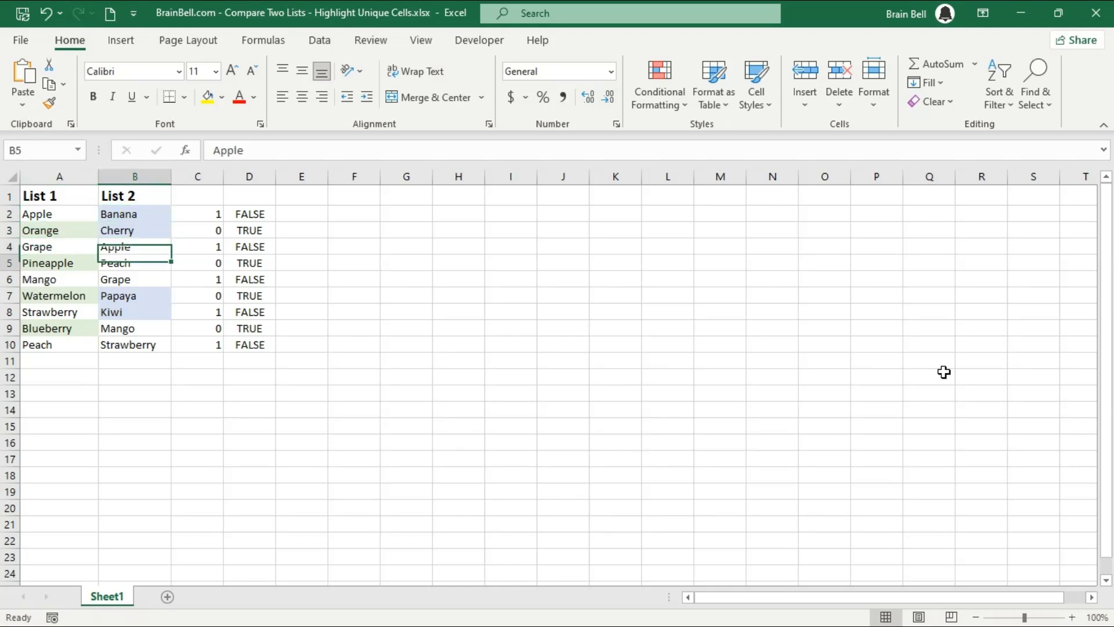
click(134, 279)
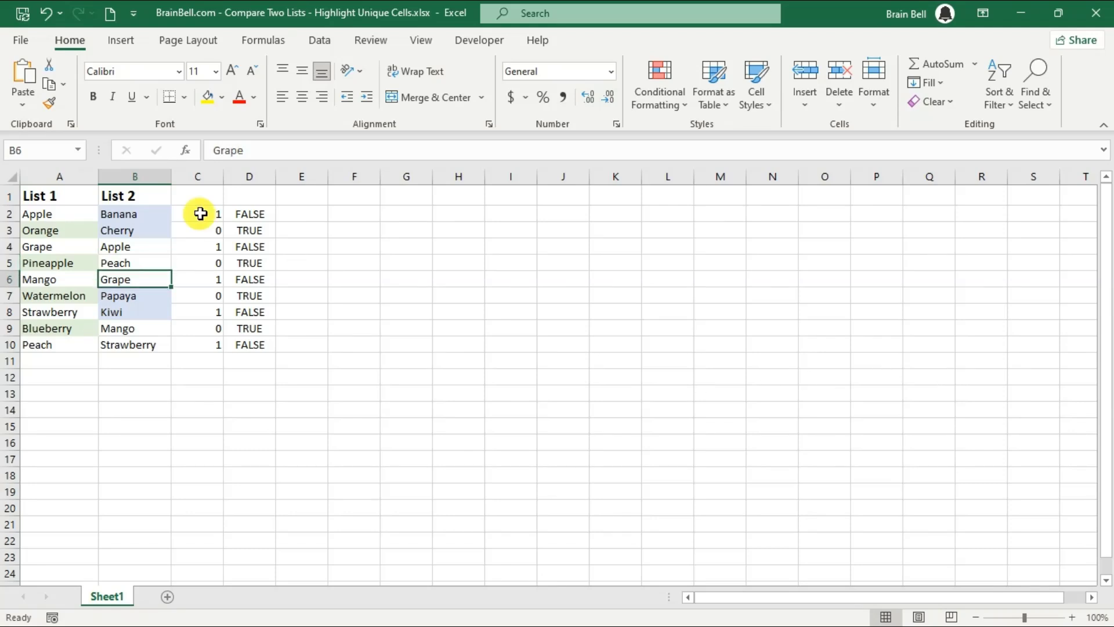
drag(197, 213, 249, 344)
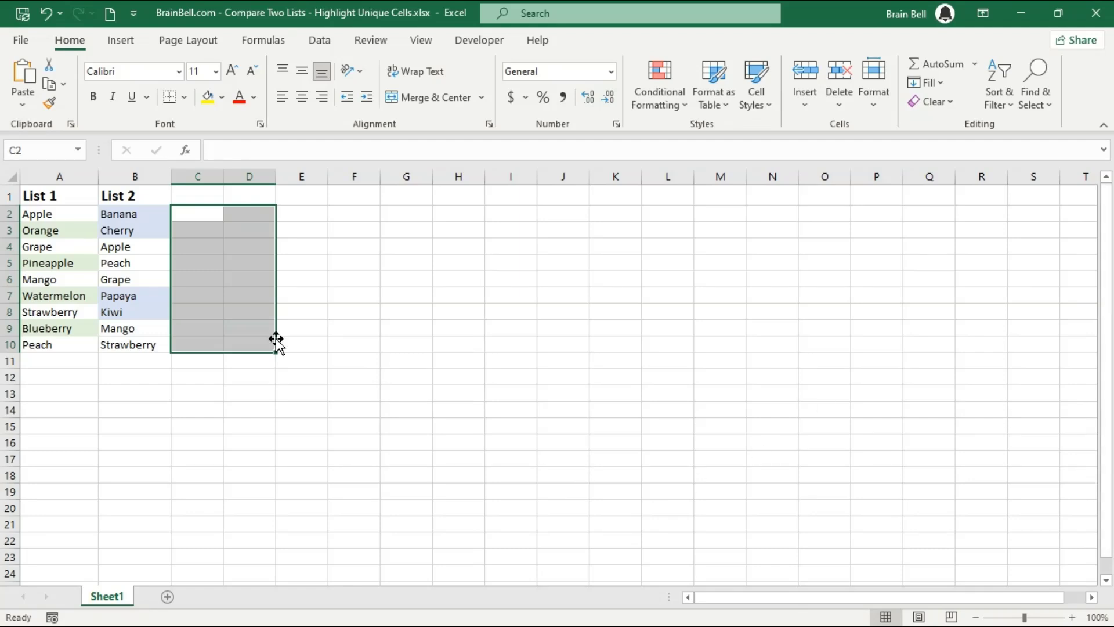
- Shade Sheet1's List 1 green using rule =COUNTIF(Sheet2!$A$2:$A$10,A2)=0
click(197, 376)
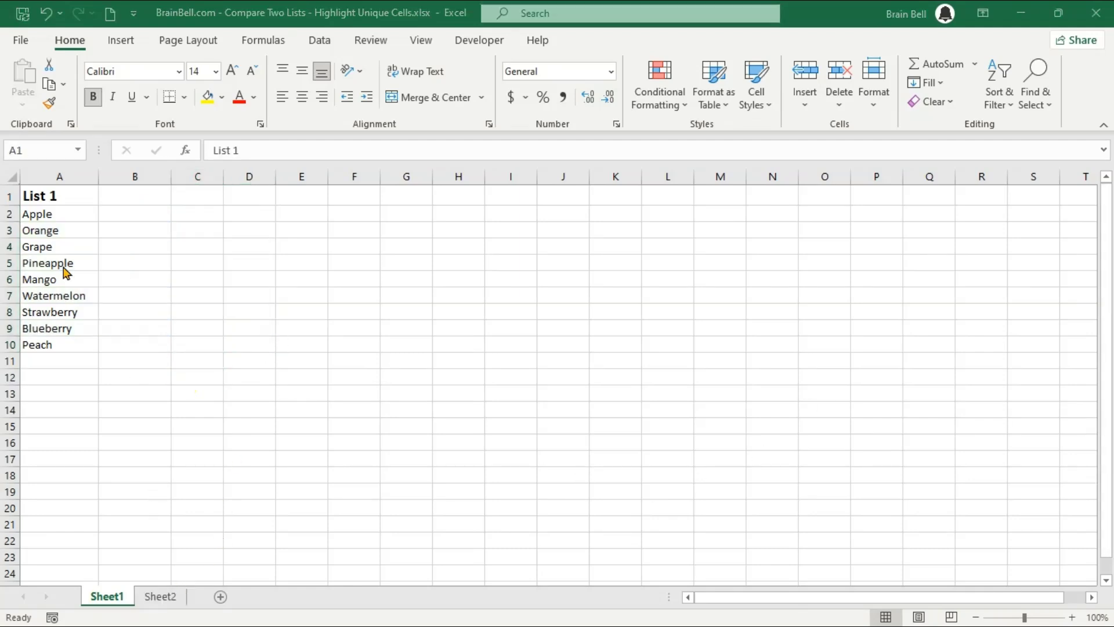
click(160, 596)
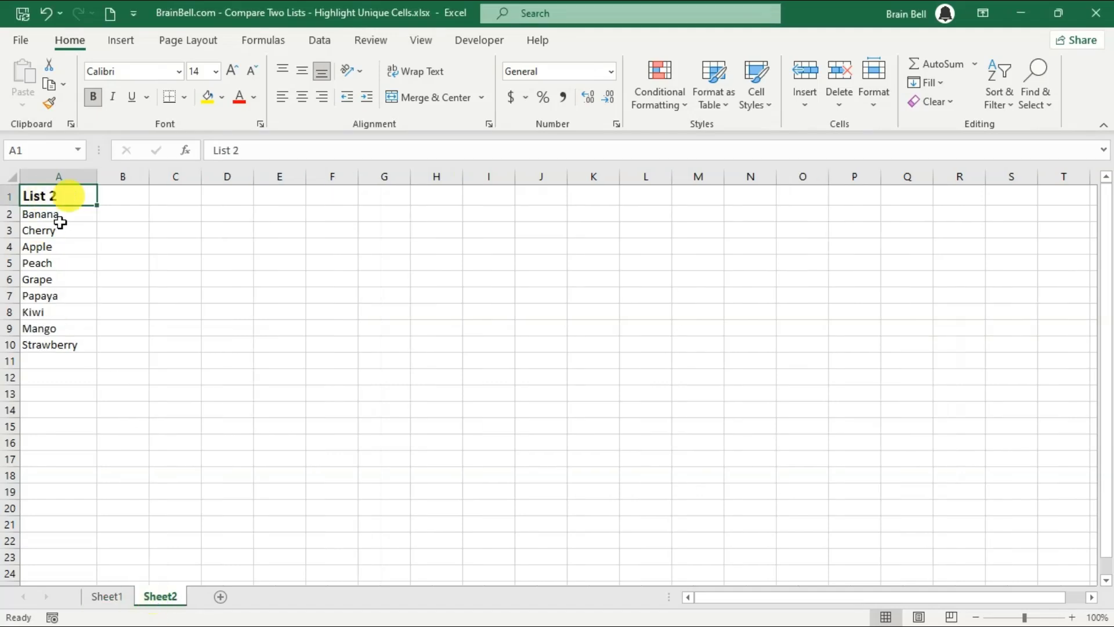
click(107, 597)
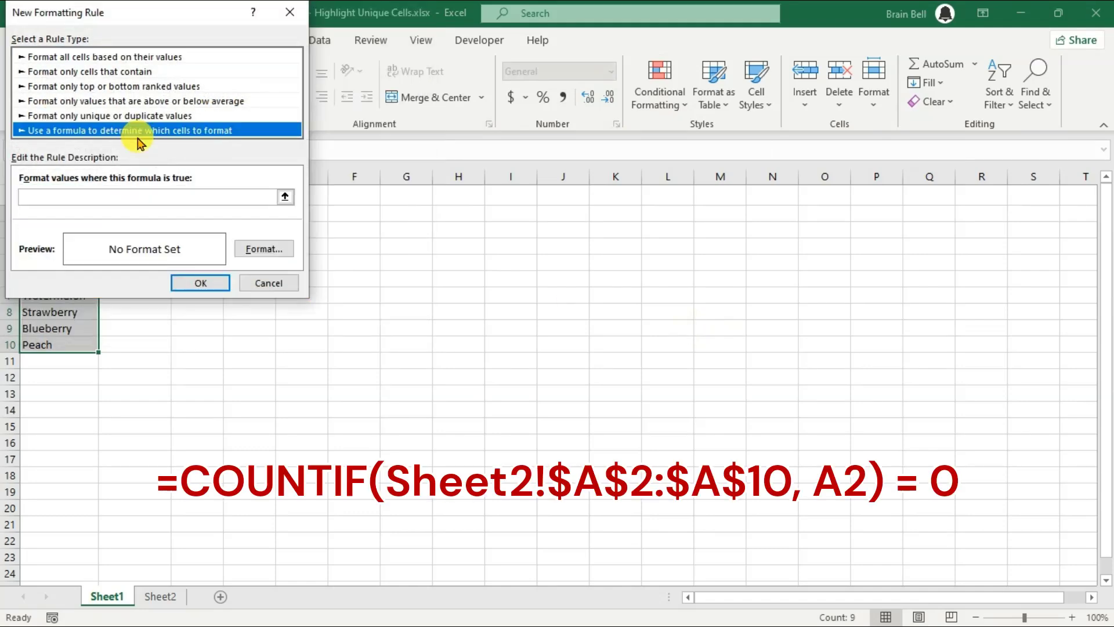
text(=COUNTIF(Sheet2!$A$2:$A$10, A2) = 0)
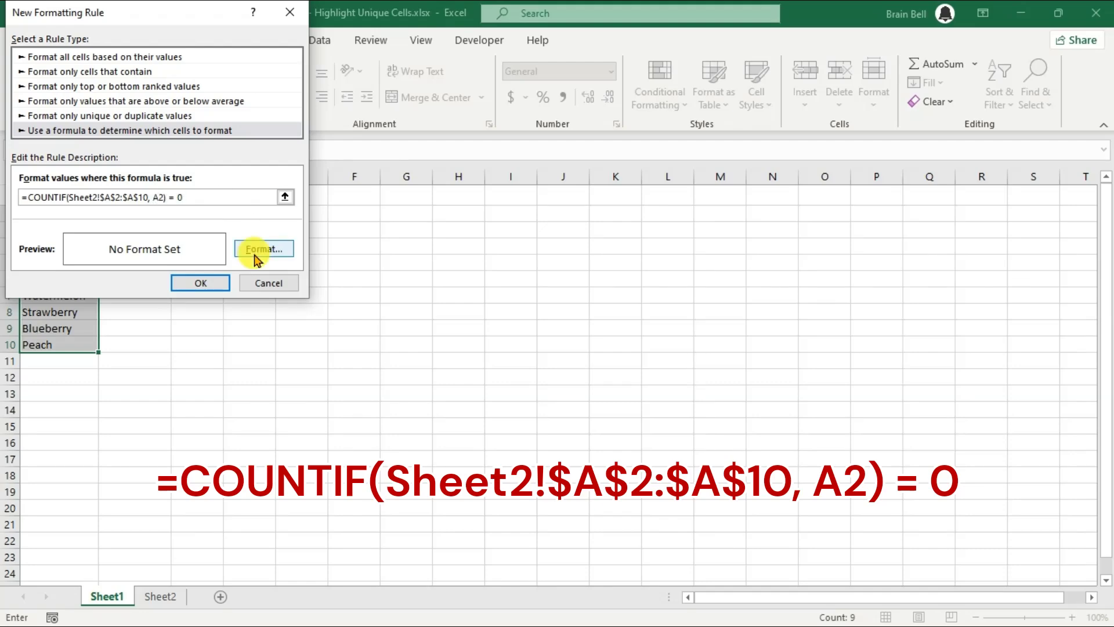
click(199, 283)
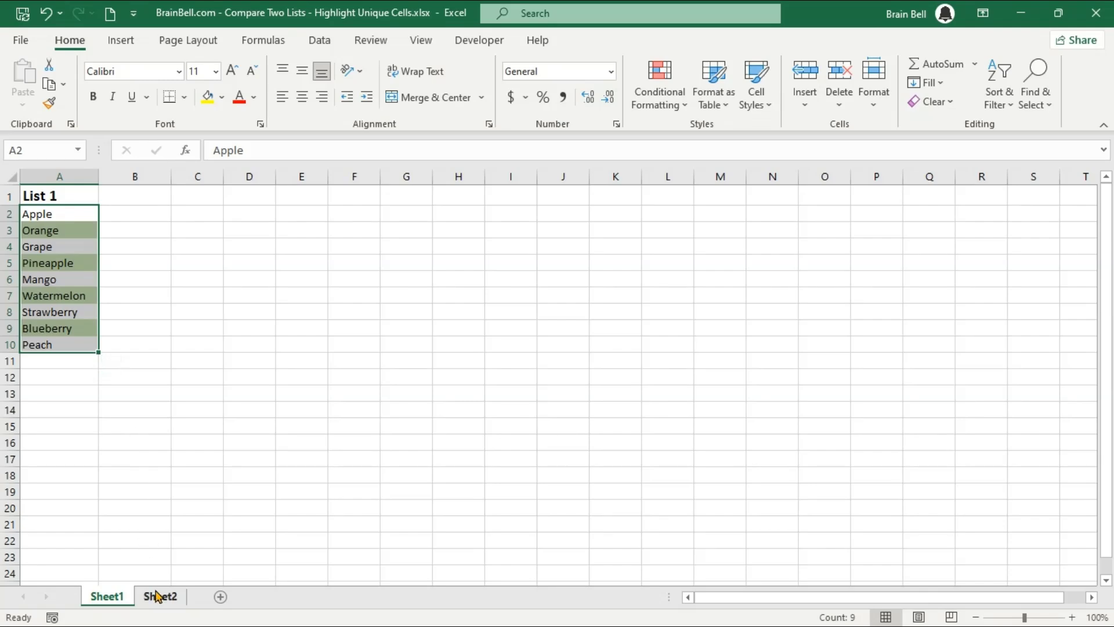
- Shade Sheet2's list blue with =COUNTIF(Sheet1!$A$2:$A$10,A2)=0, then return to Sheet1
click(160, 596)
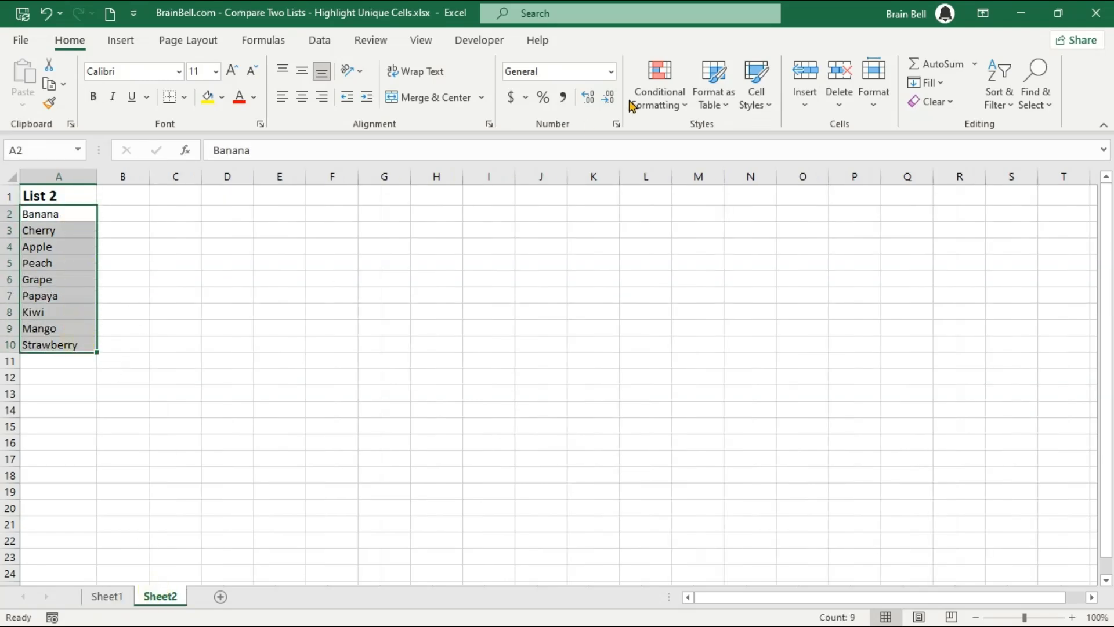
click(658, 83)
text(=COUNTIF(Sheet)
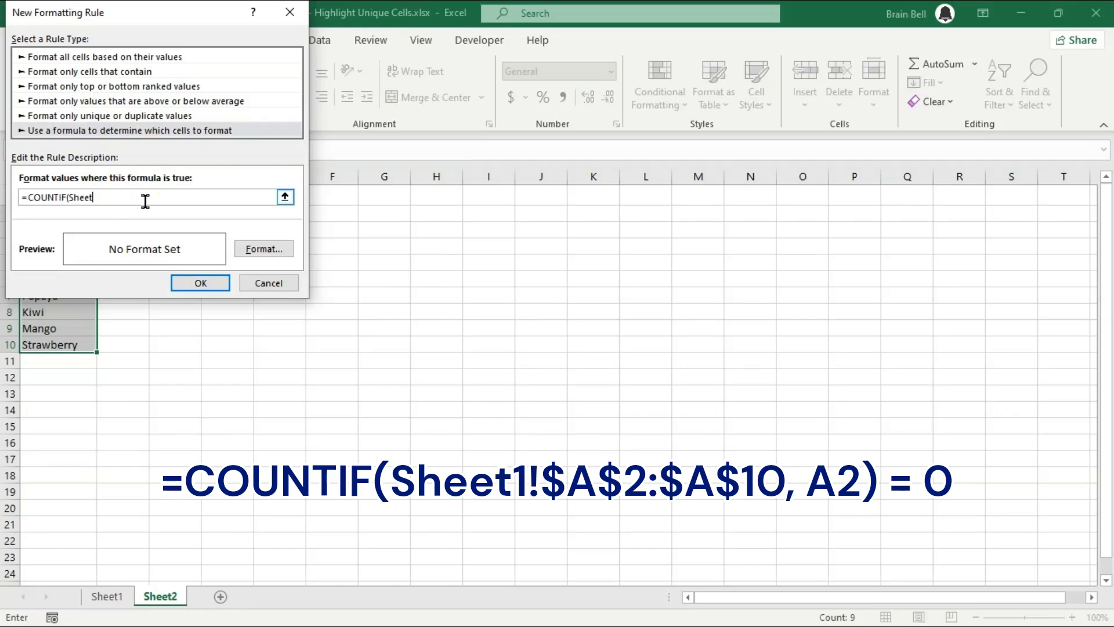
text(1!$A$2:$A$10, A2) = 0)
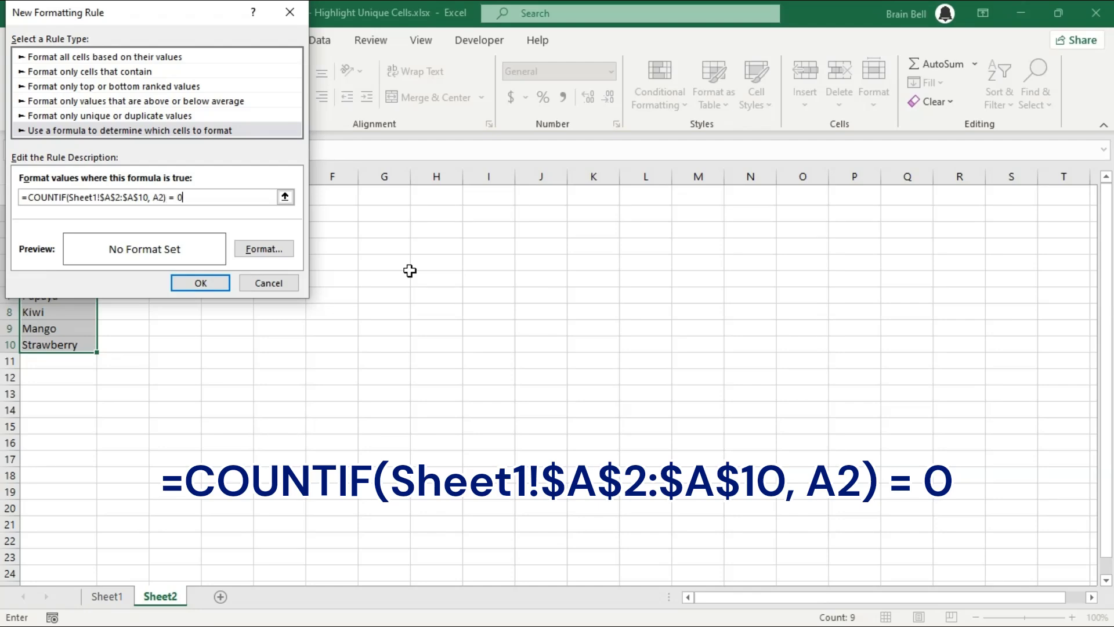
click(263, 248)
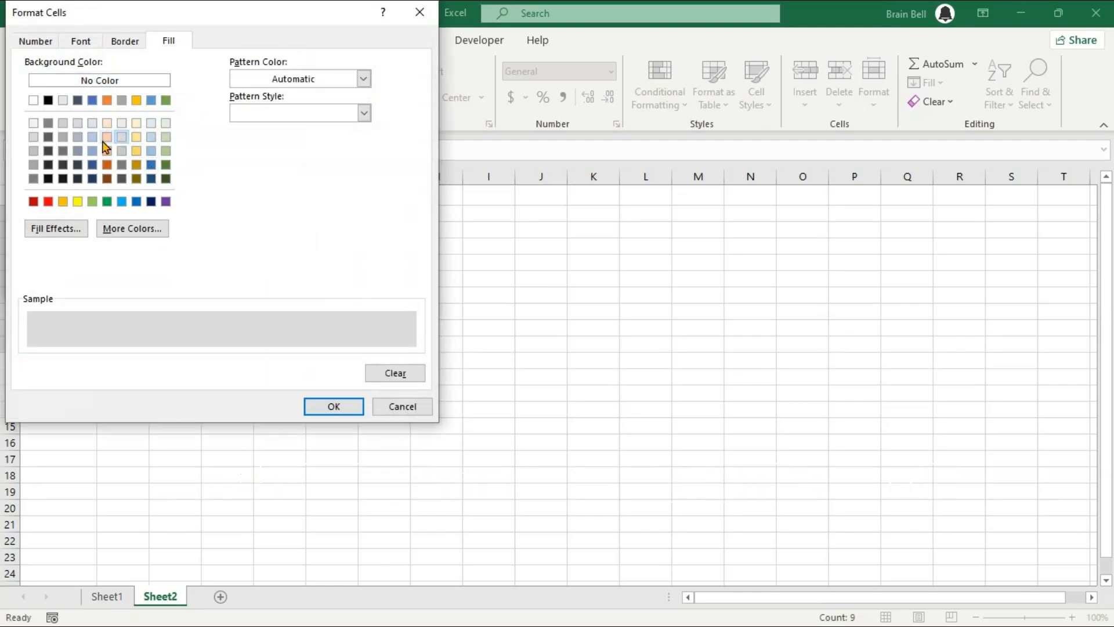
click(333, 406)
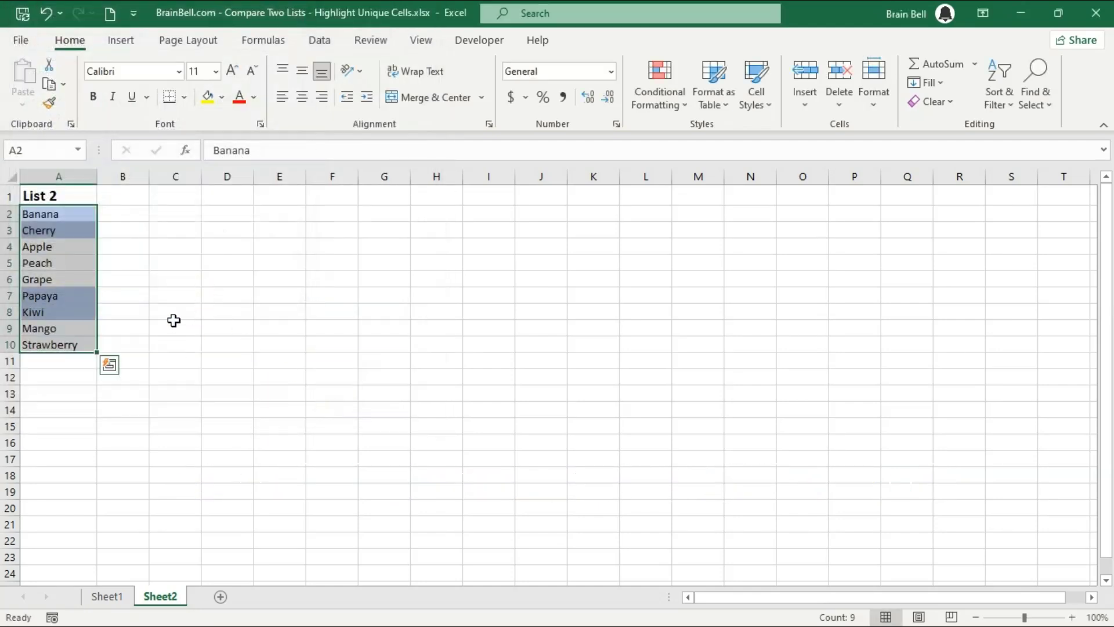
click(107, 596)
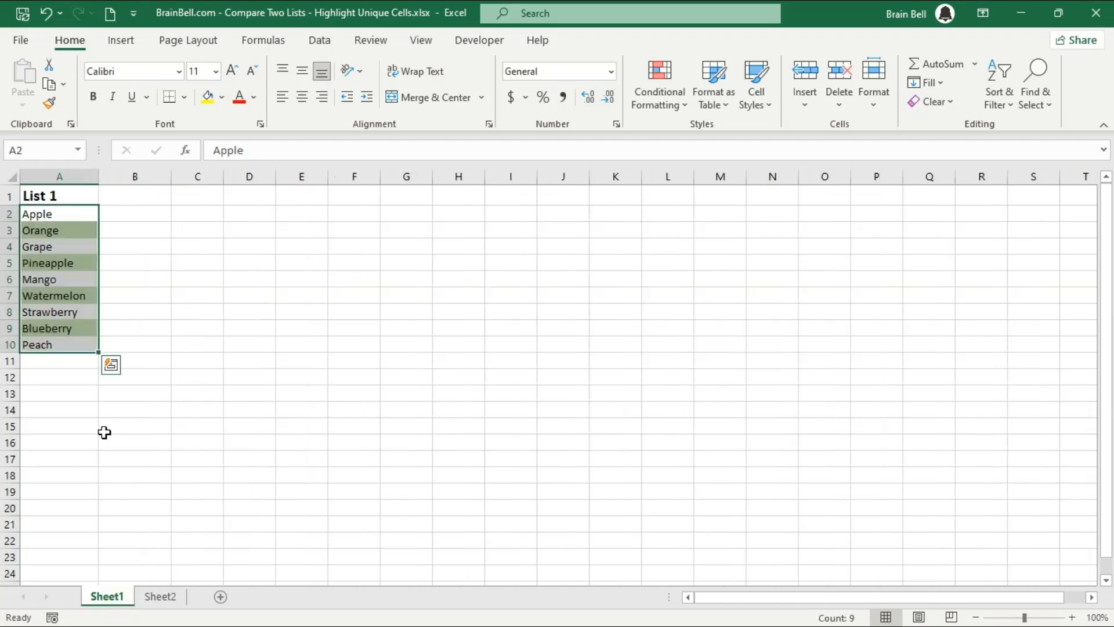
click(59, 427)
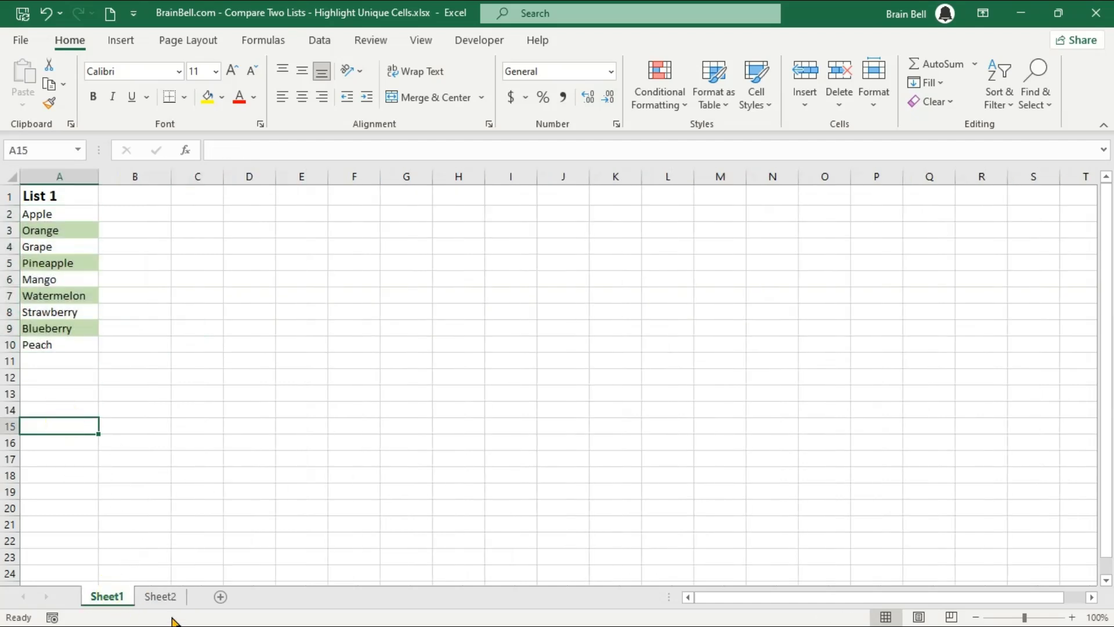